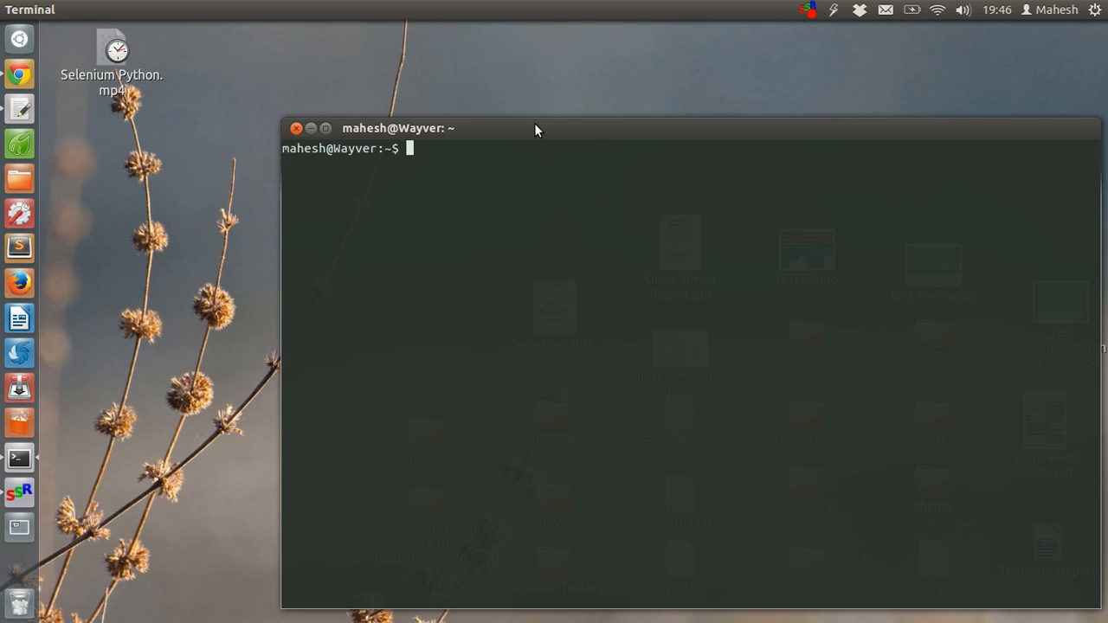
- Run pip install -U selenium, which fails with a permission-denied error
text(pip insta)
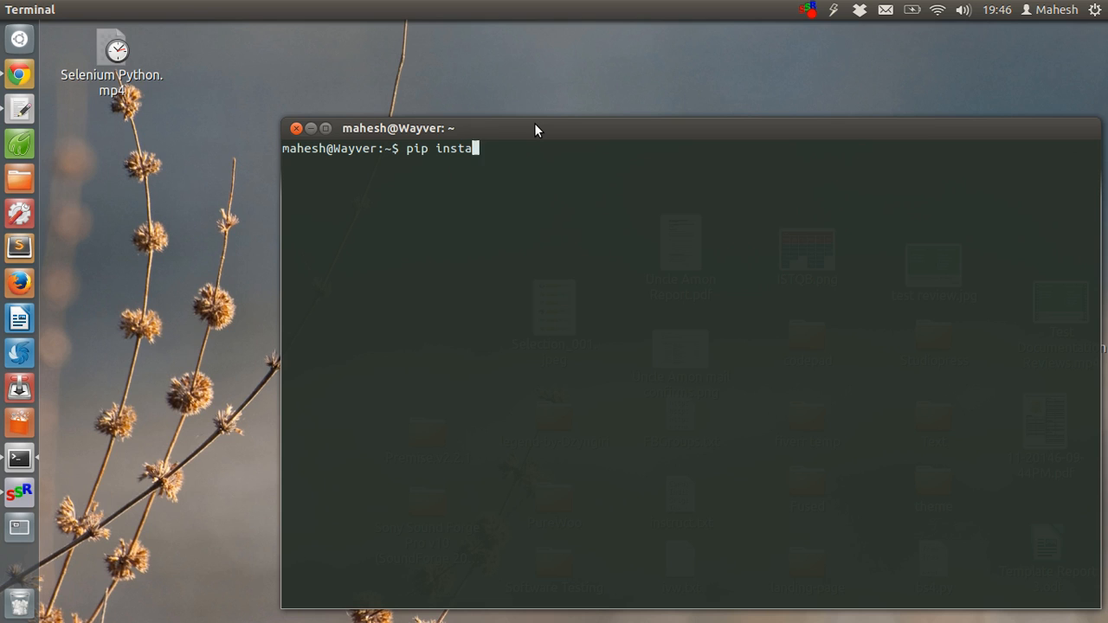
text(ll)
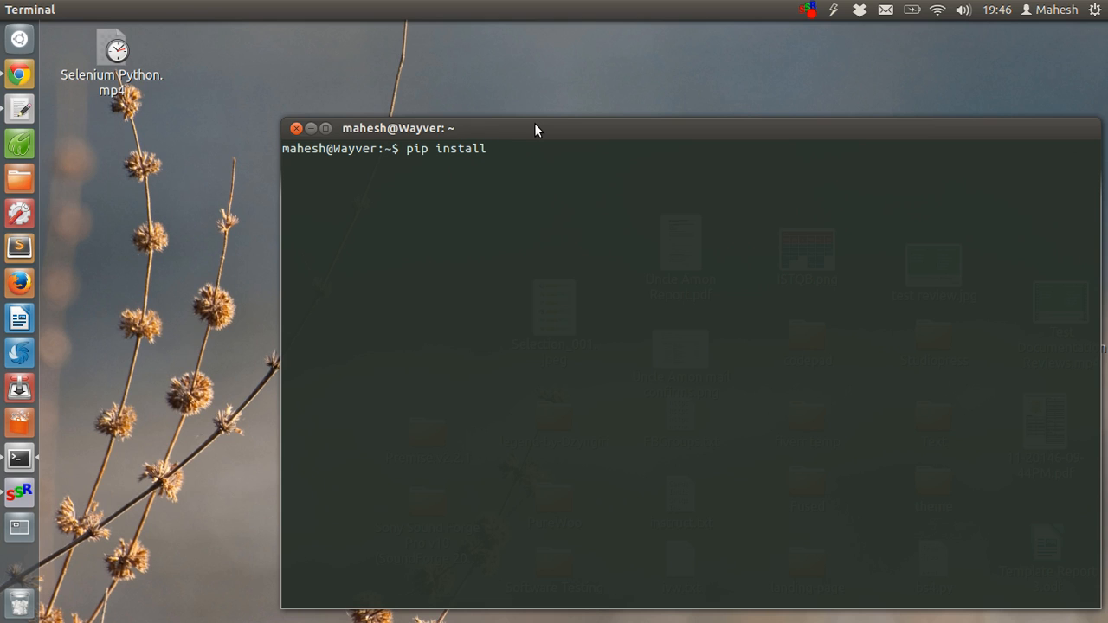
text(-U seleni)
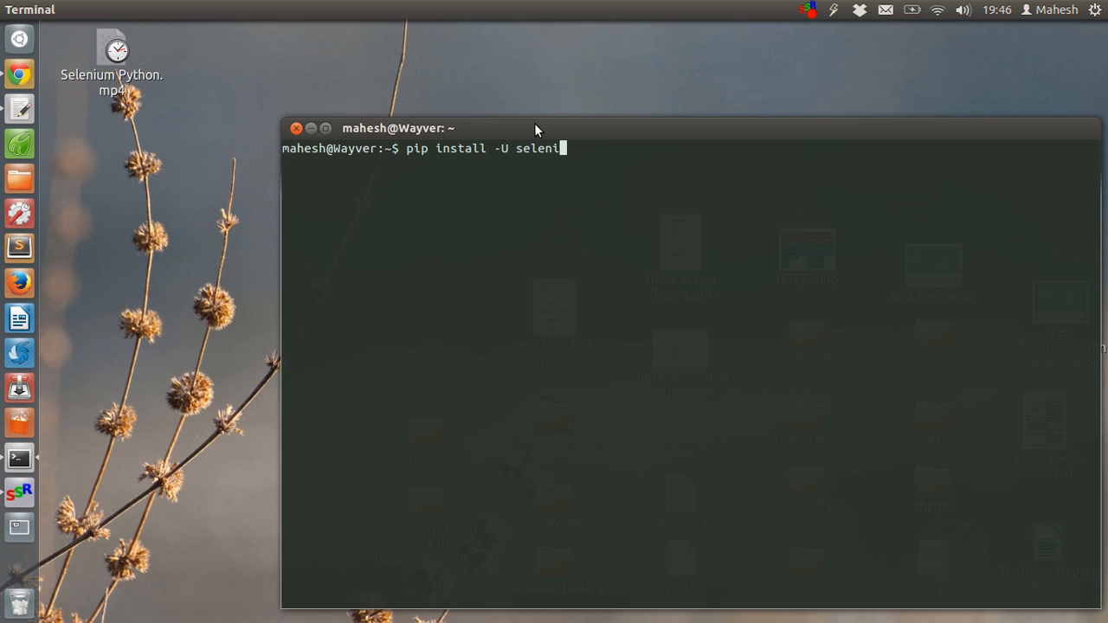
text(um)
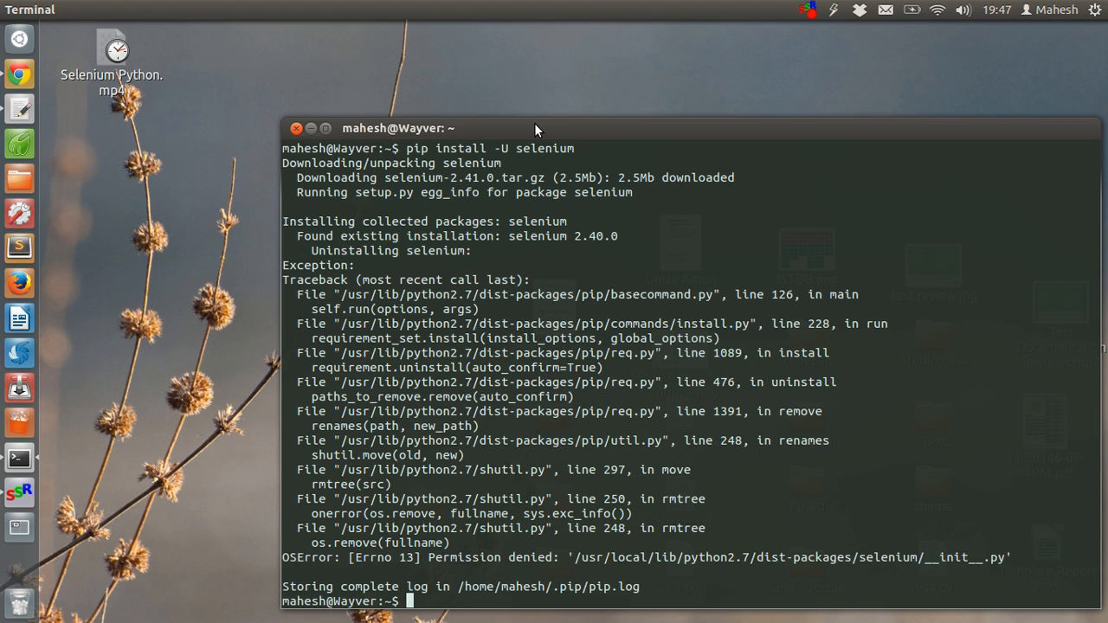
- Rerun the selenium upgrade as sudo pip install -U selenium
text(s)
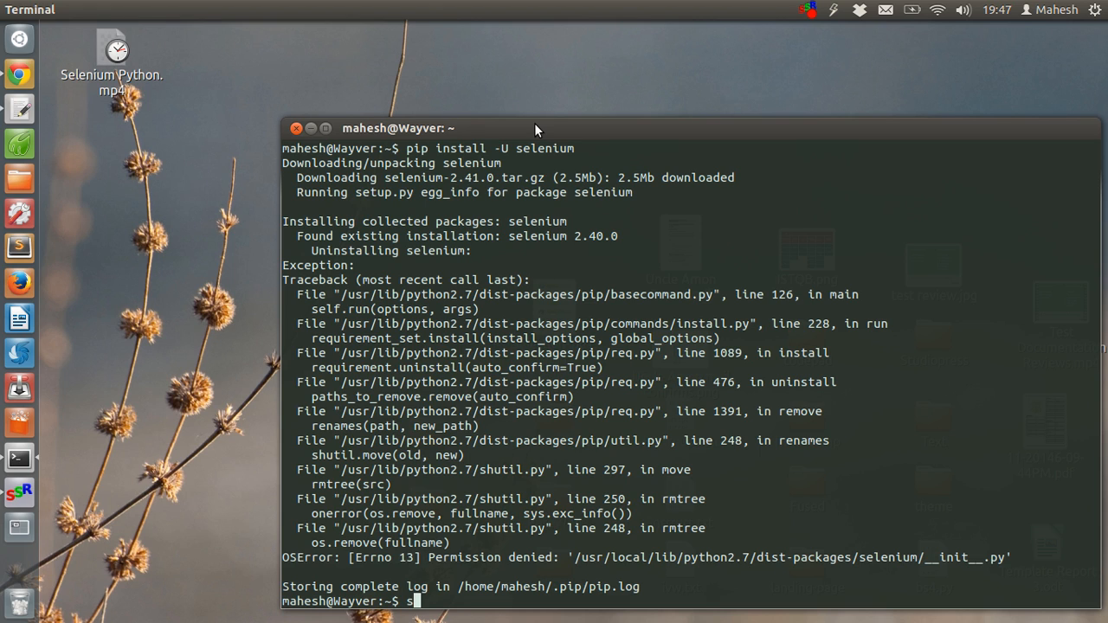
text(udo)
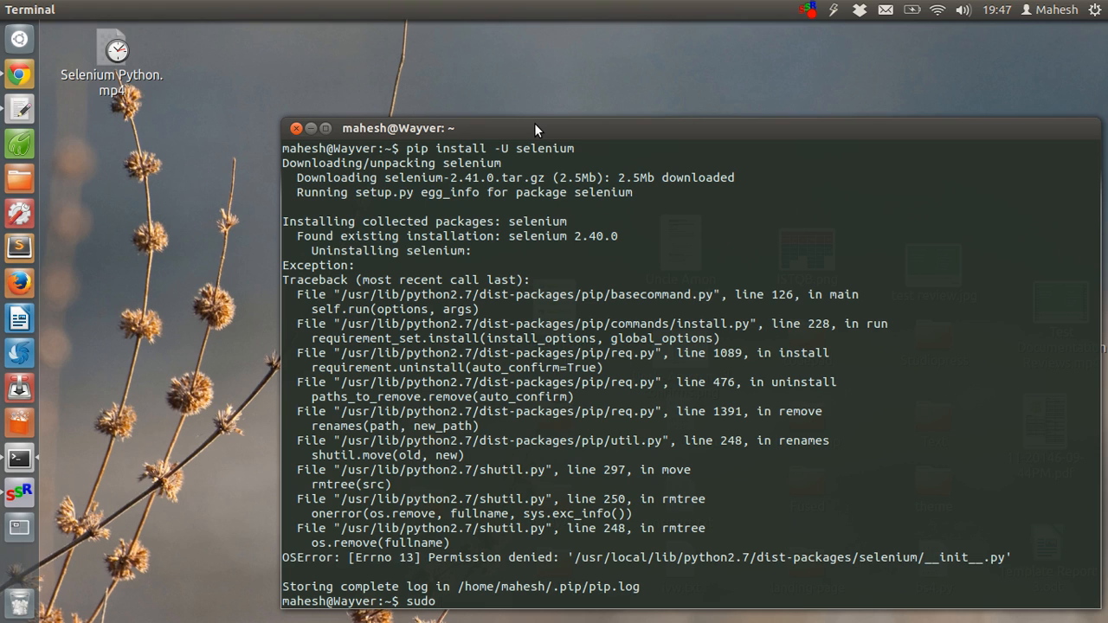
text(po)
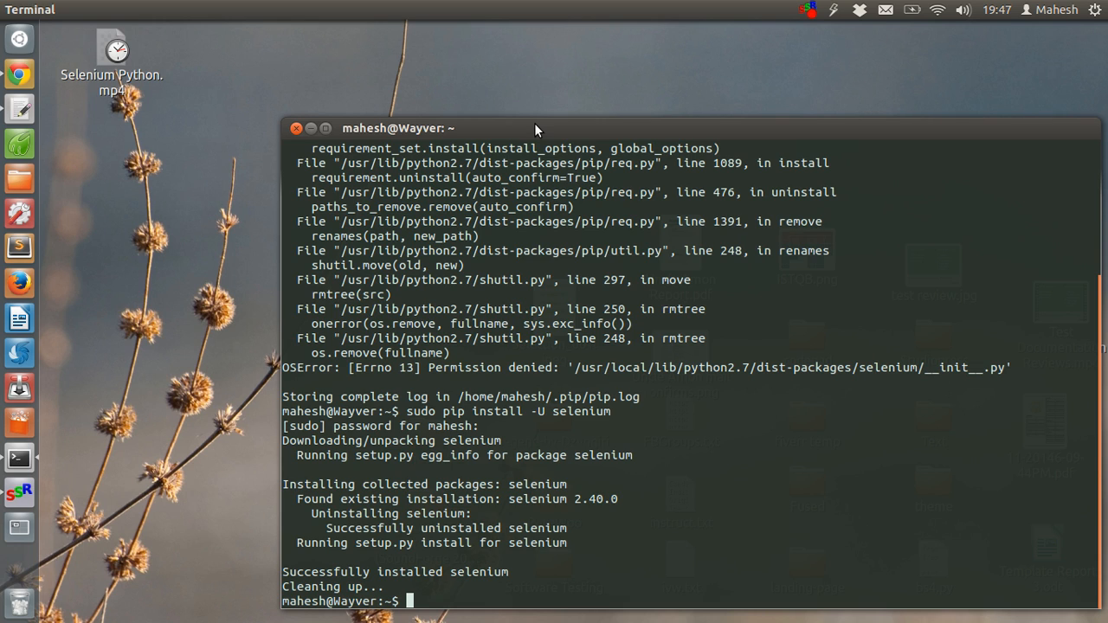
mouse_move(89, 265)
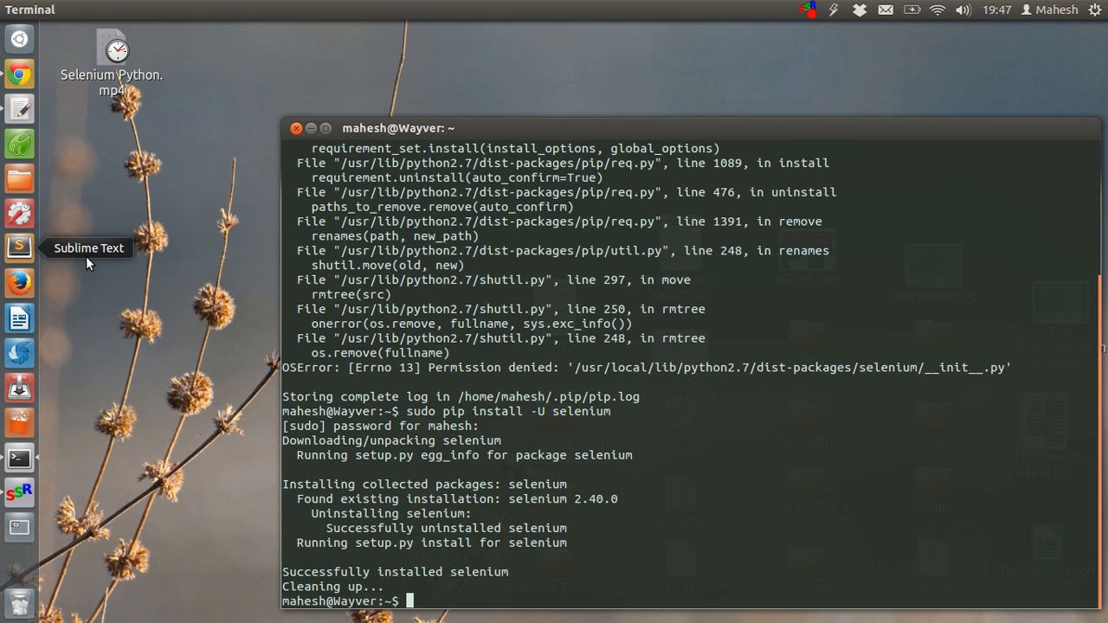
mouse_move(87, 264)
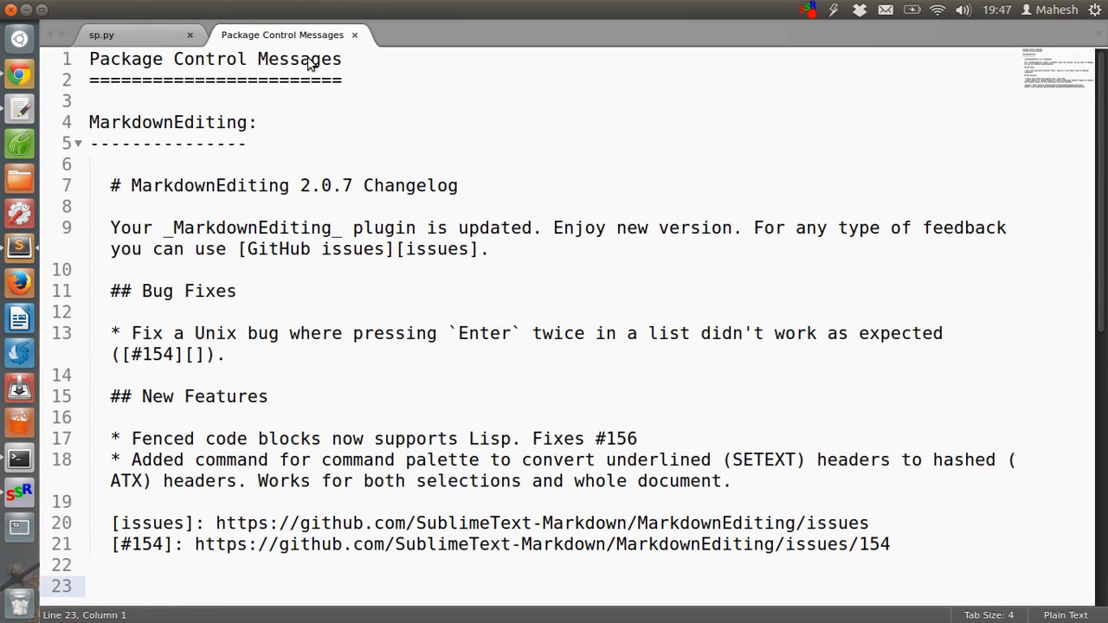
- Close the Package Control Messages and sp.py tabs
click(112, 35)
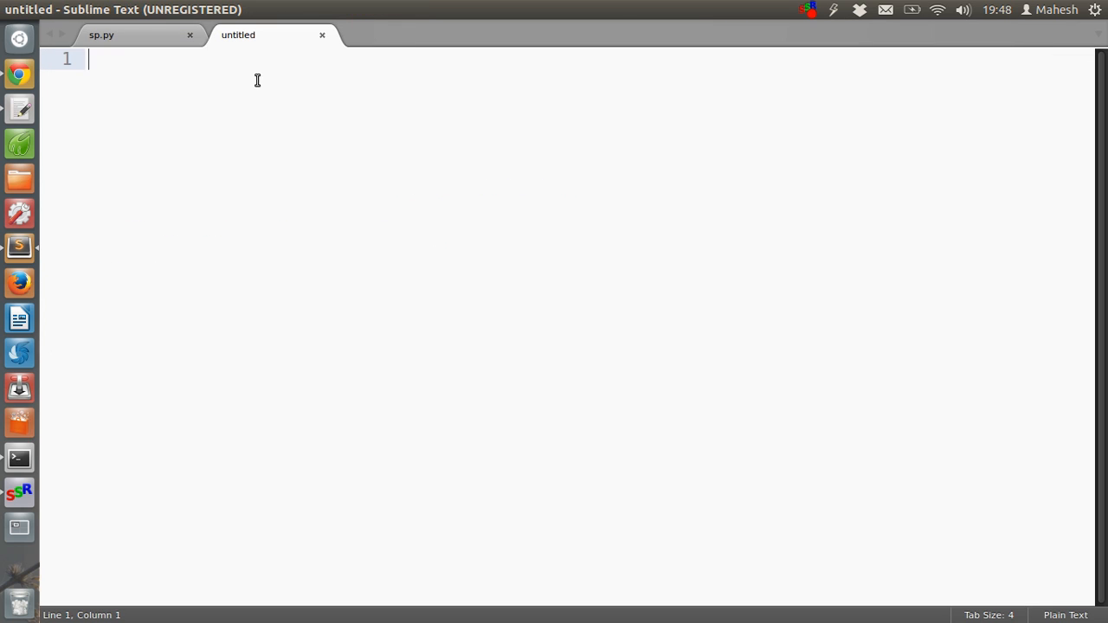
click(189, 36)
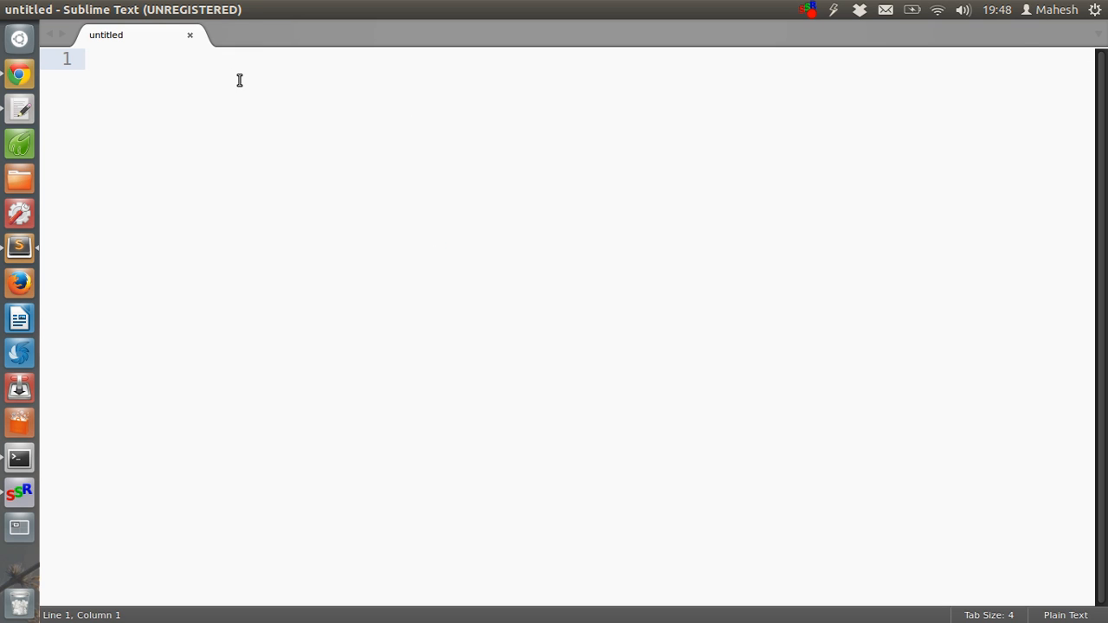
- Write the selenium webdriver import and browser = webdriver.Firefox()
text(from)
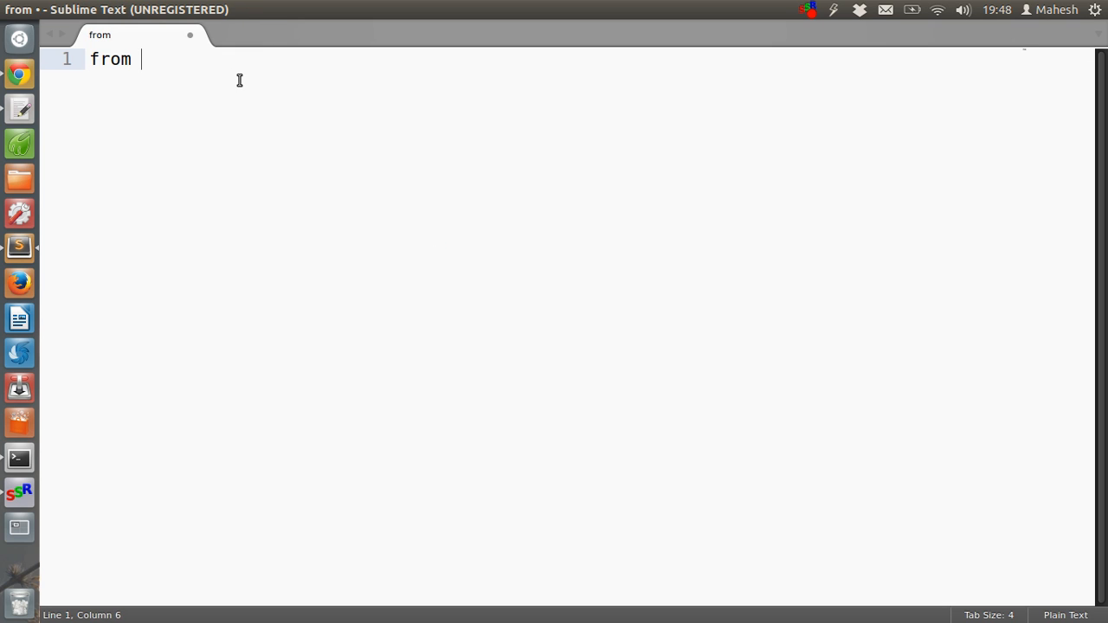
text(selenium)
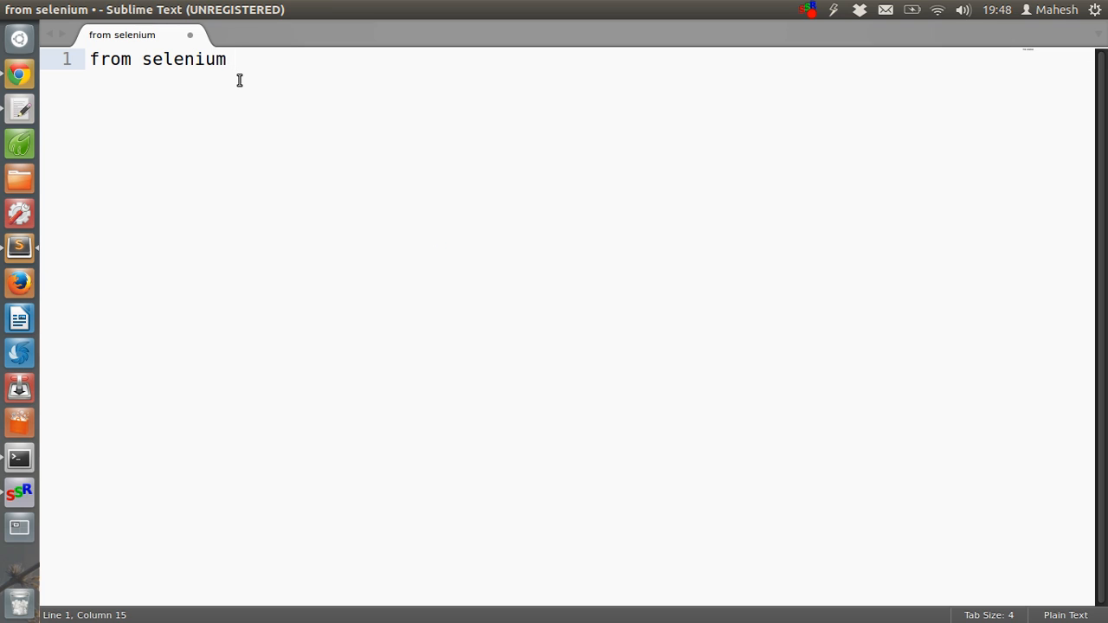
text(import webdriver)
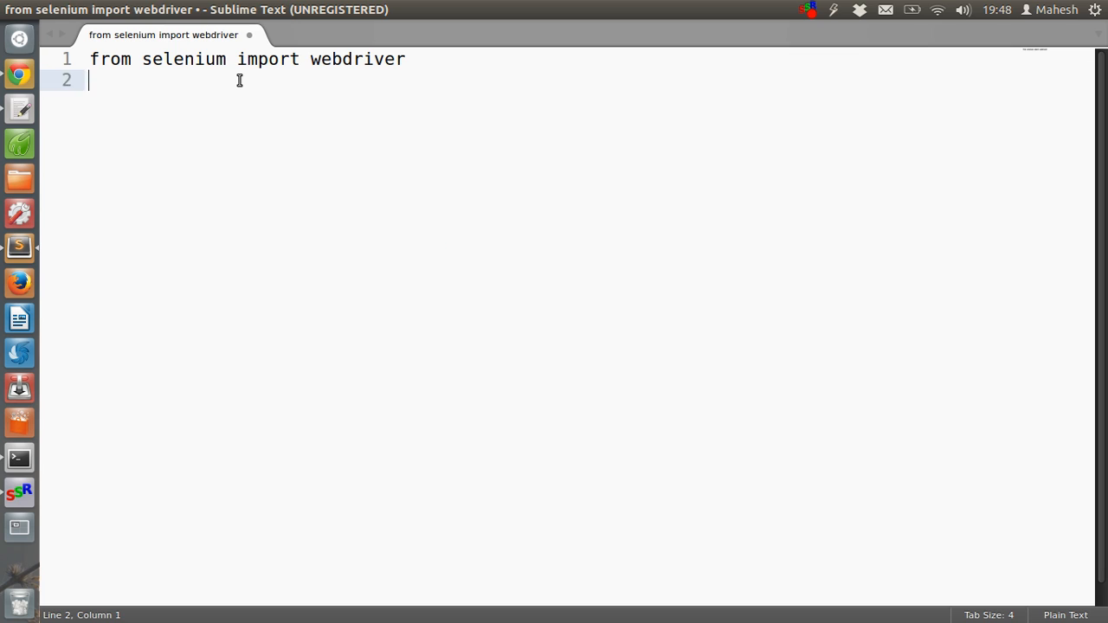
text(browse)
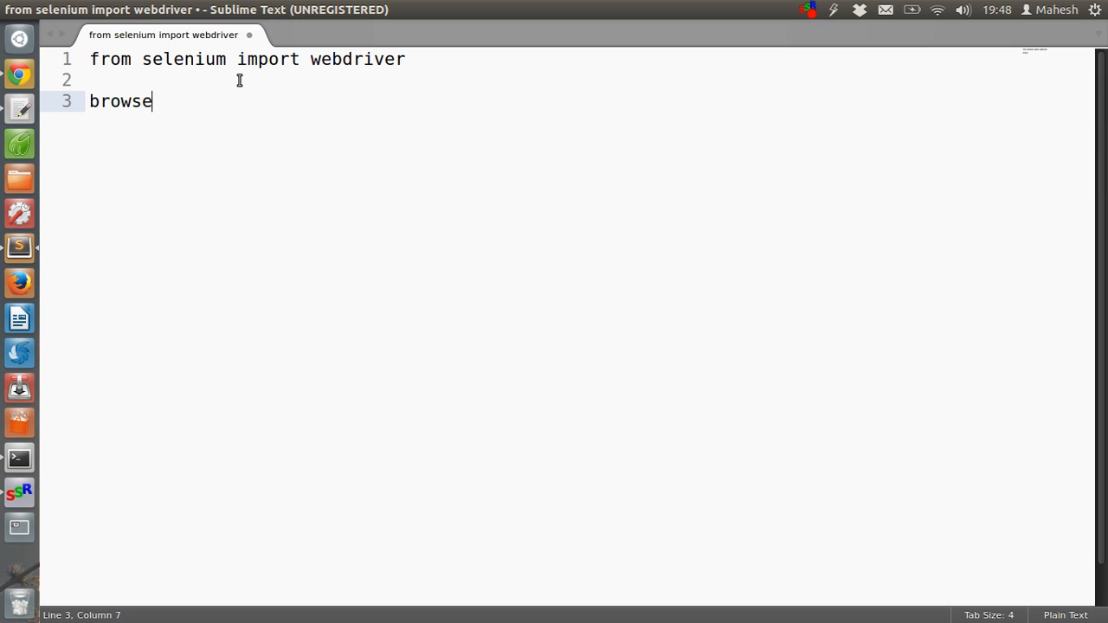
text(r)
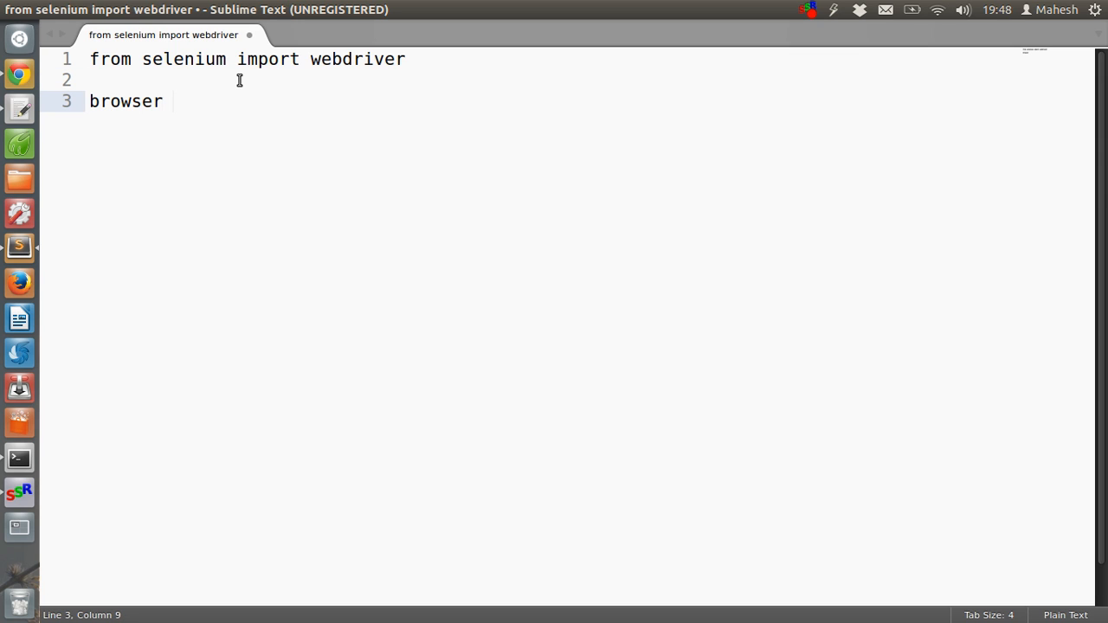
text(=)
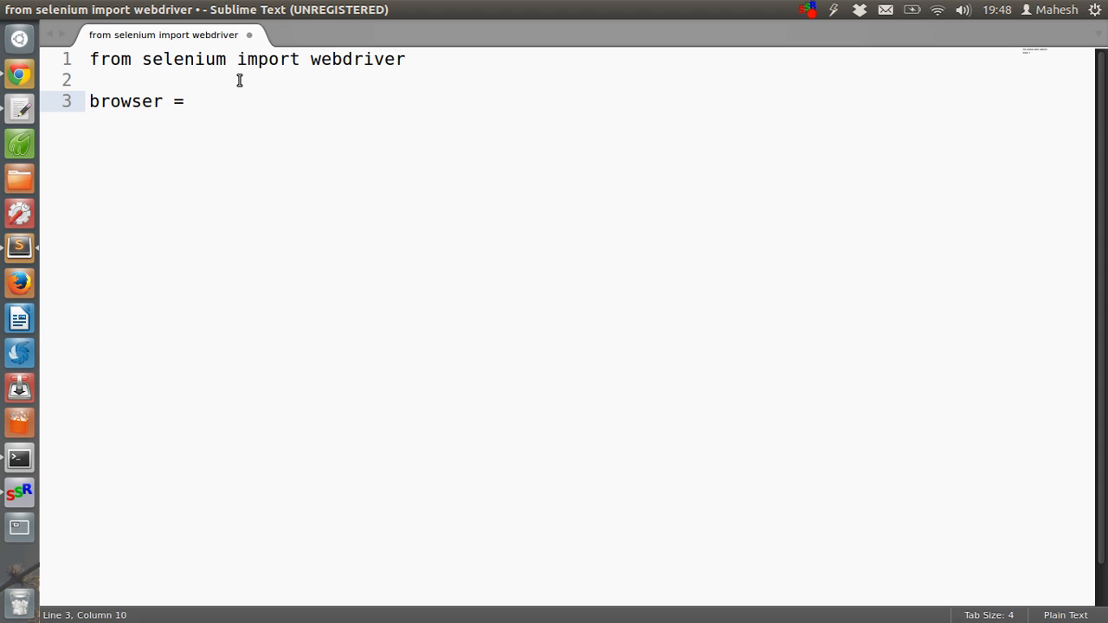
text(webdri)
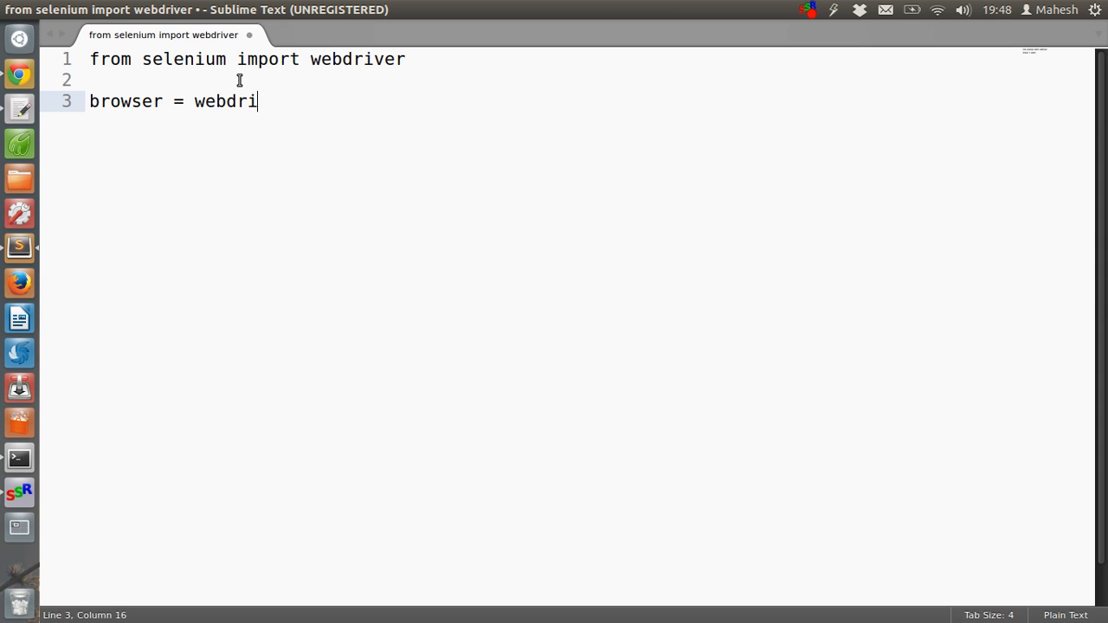
text(ver.)
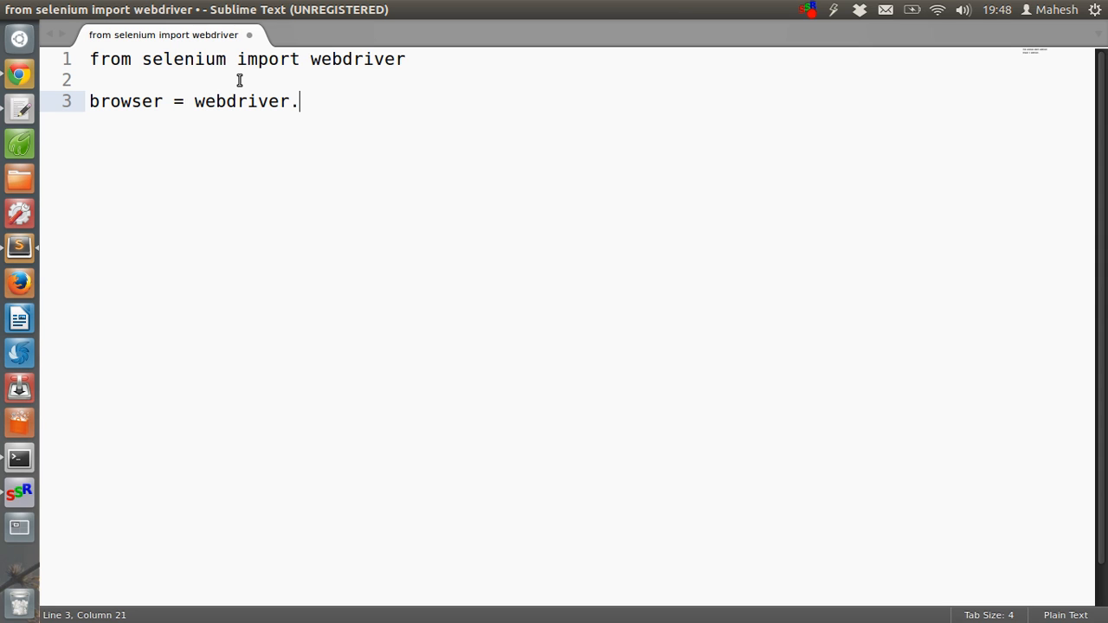
text(Fi)
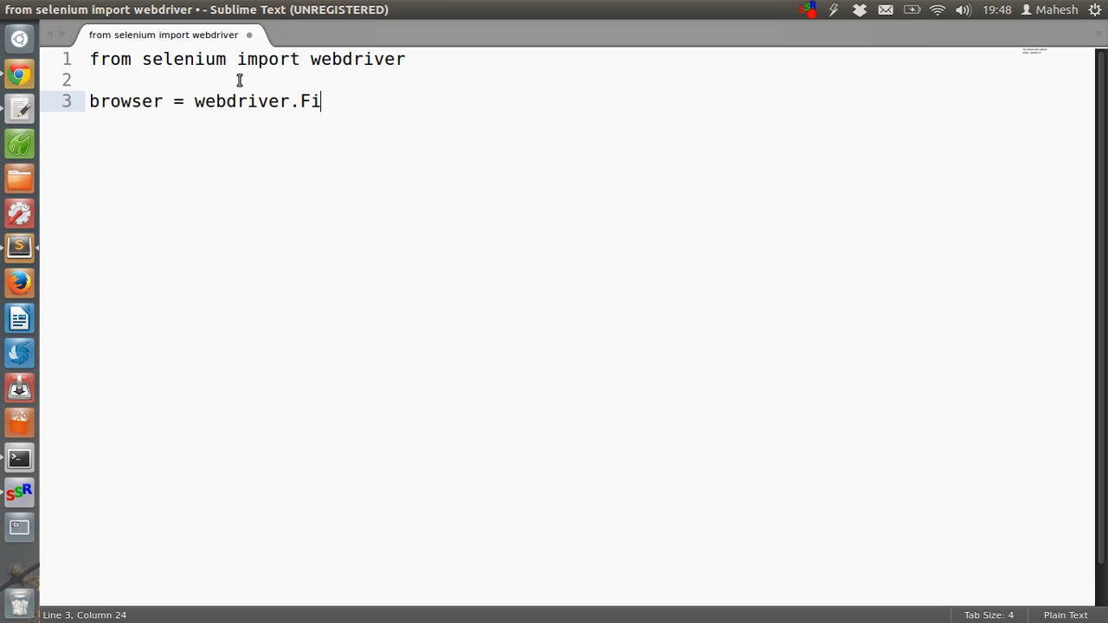
text(refox())
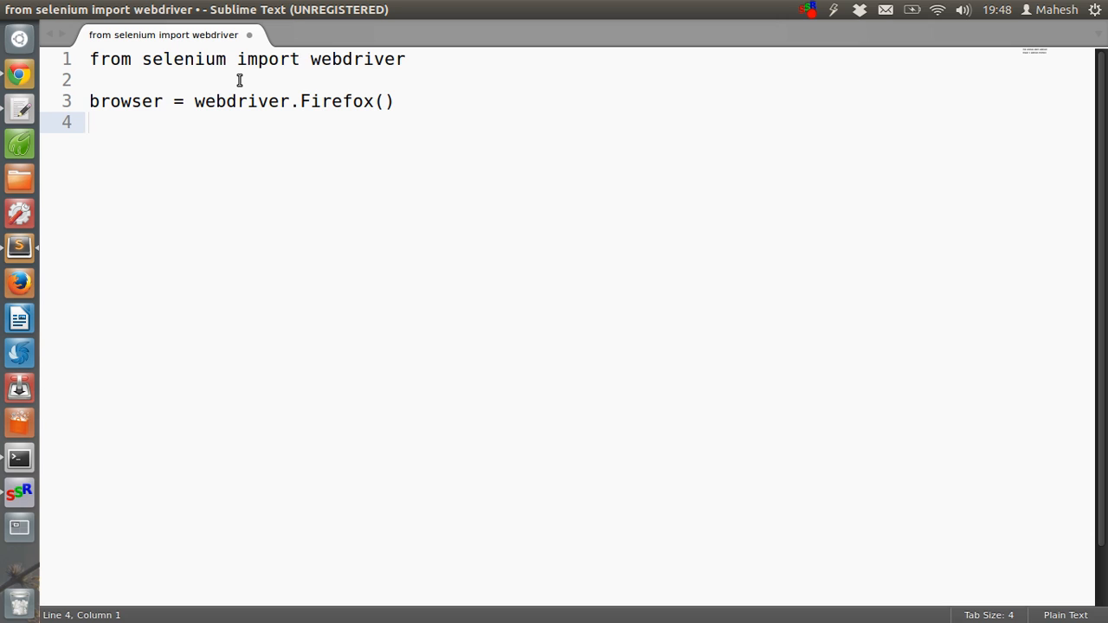
text(browser)
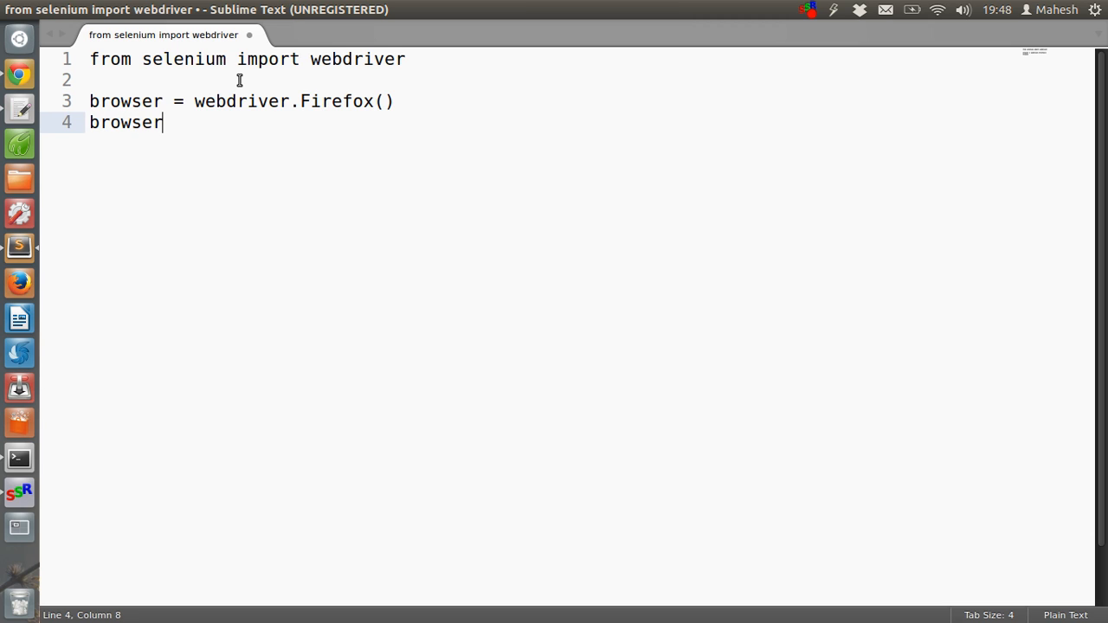
text(.get(')
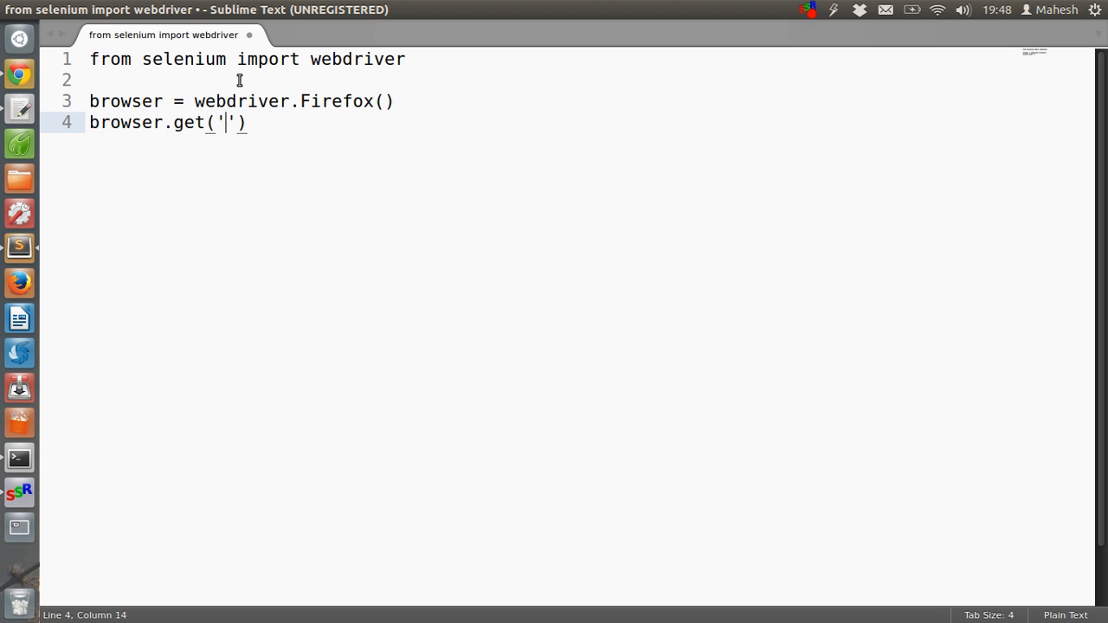
text(http://)
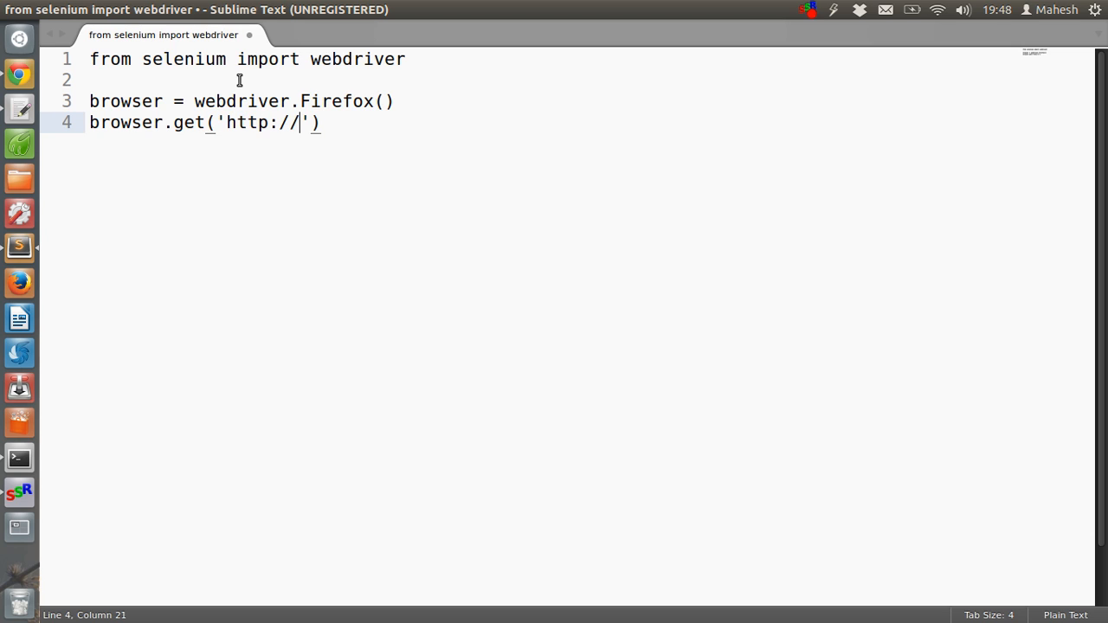
text(goo)
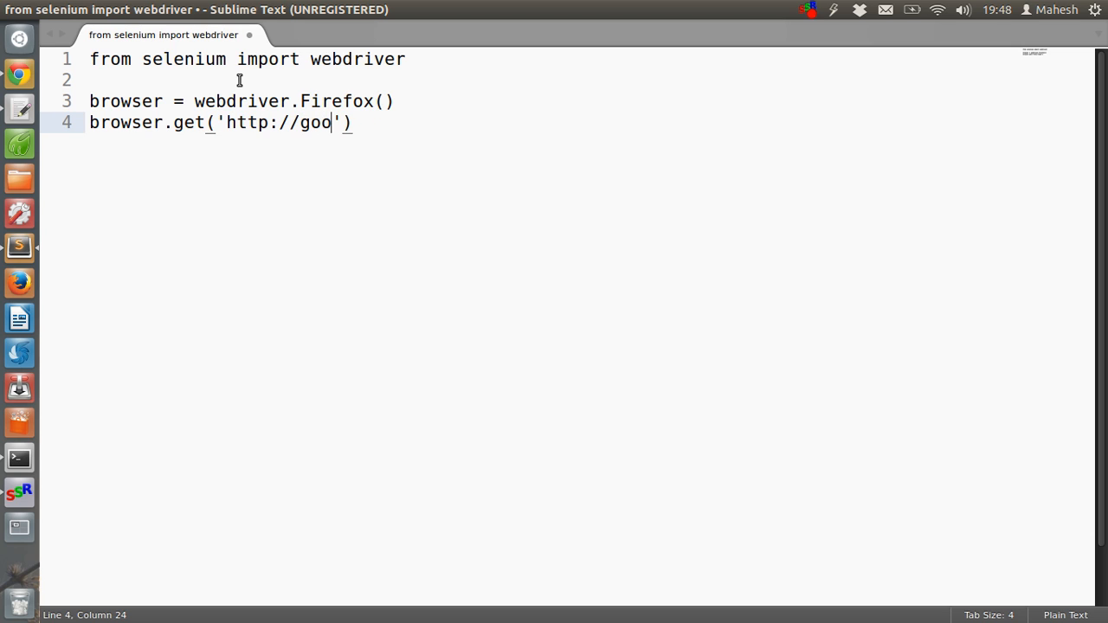
text(gle.com)
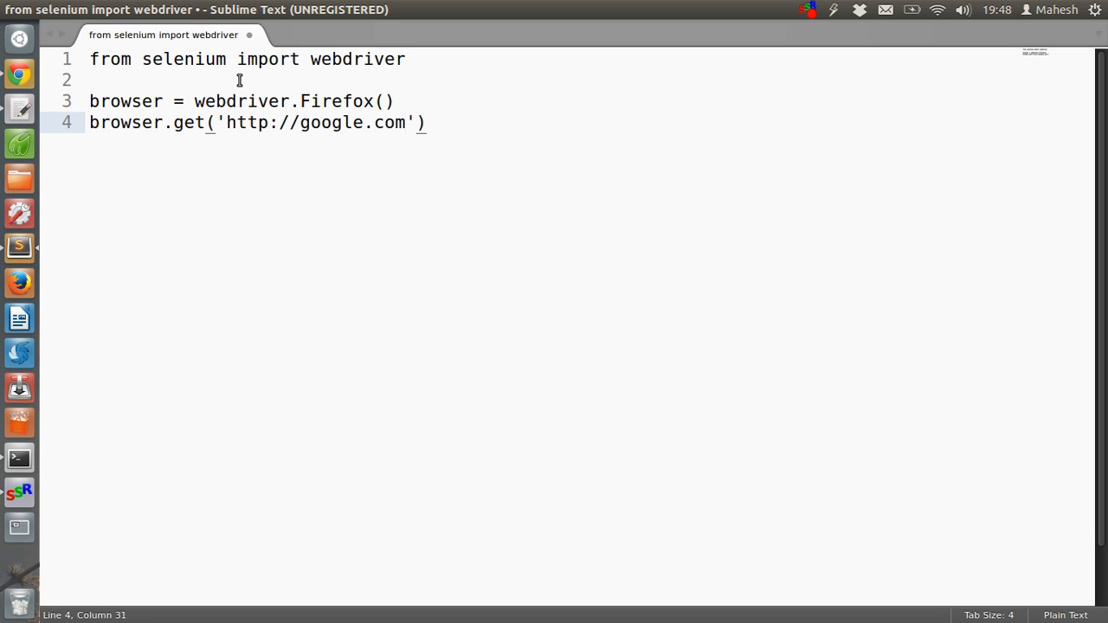
mouse_move(245, 84)
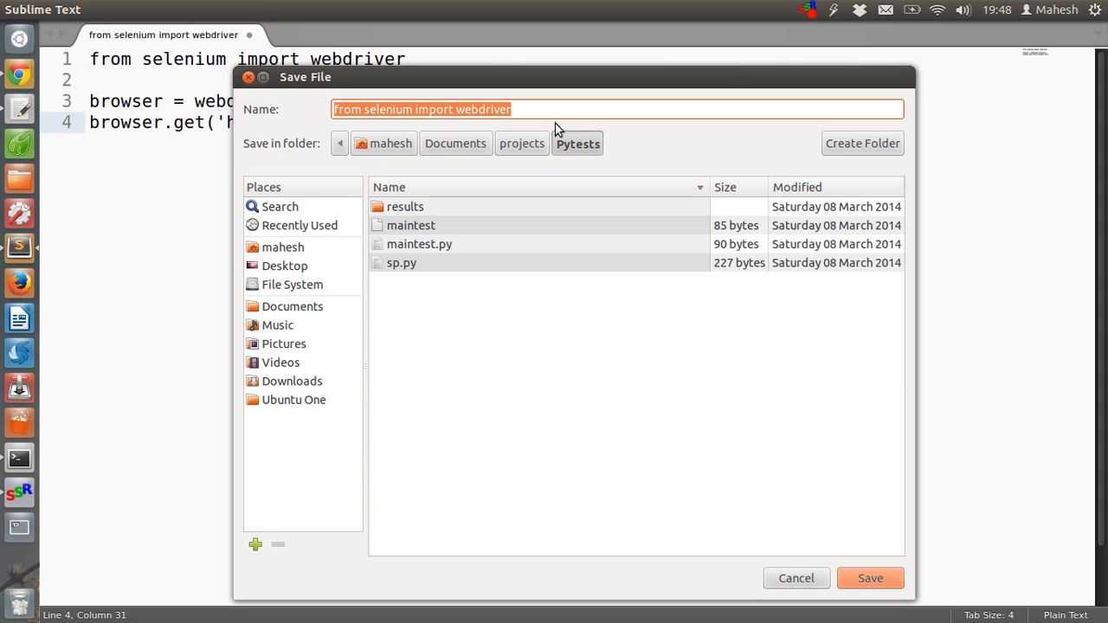
- Save the script as pyselenium.py in Pytests and bring Terminal to the front
text(pys)
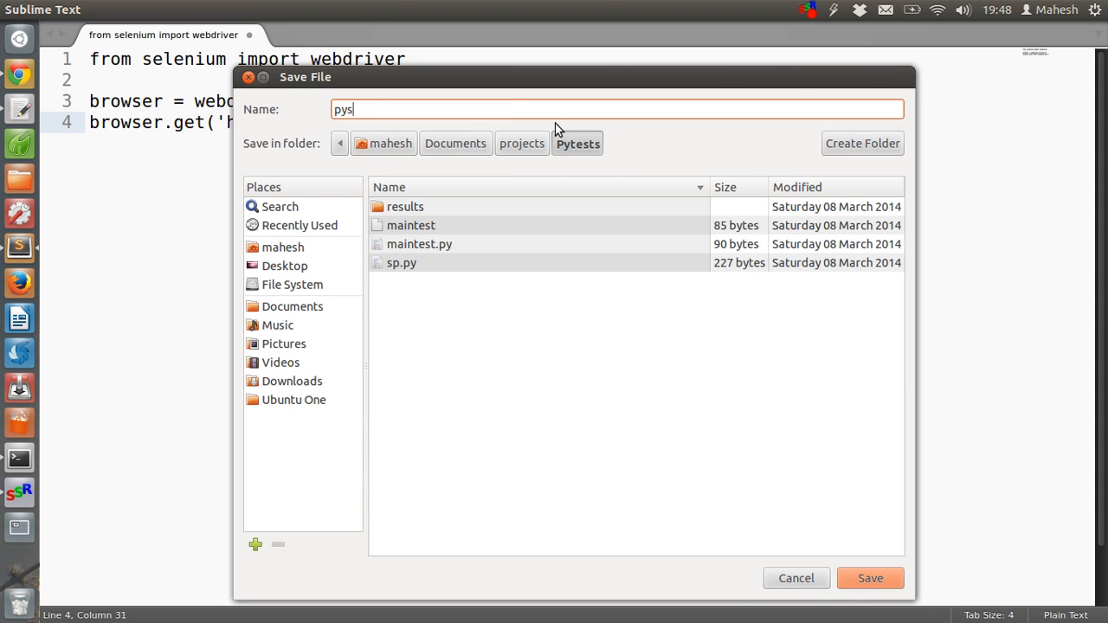
text(elenium.py)
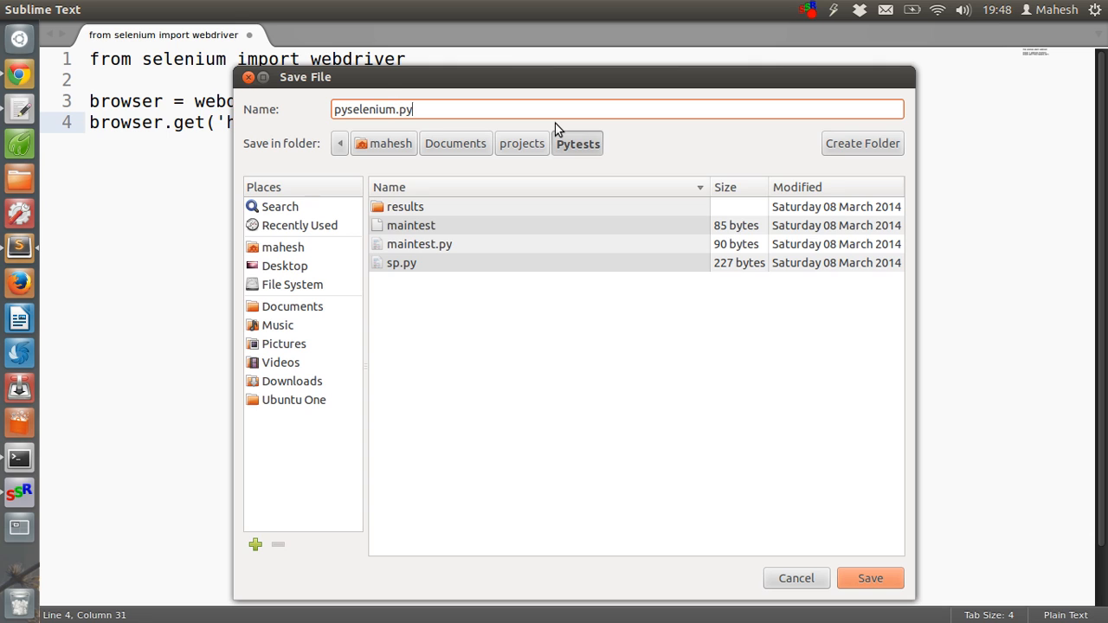
click(871, 578)
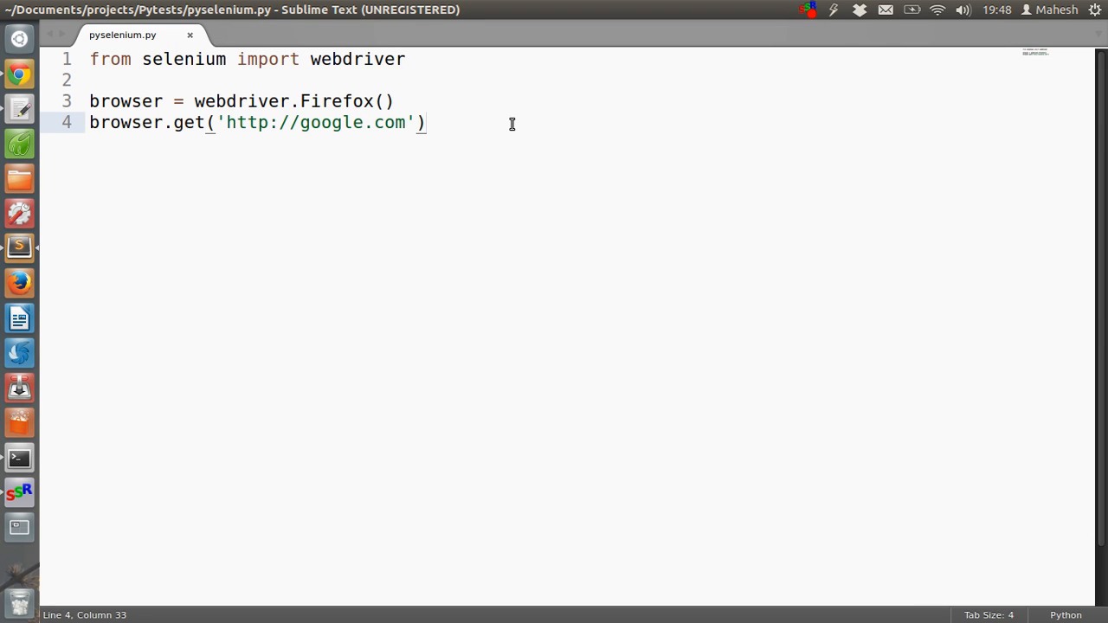
mouse_move(19, 459)
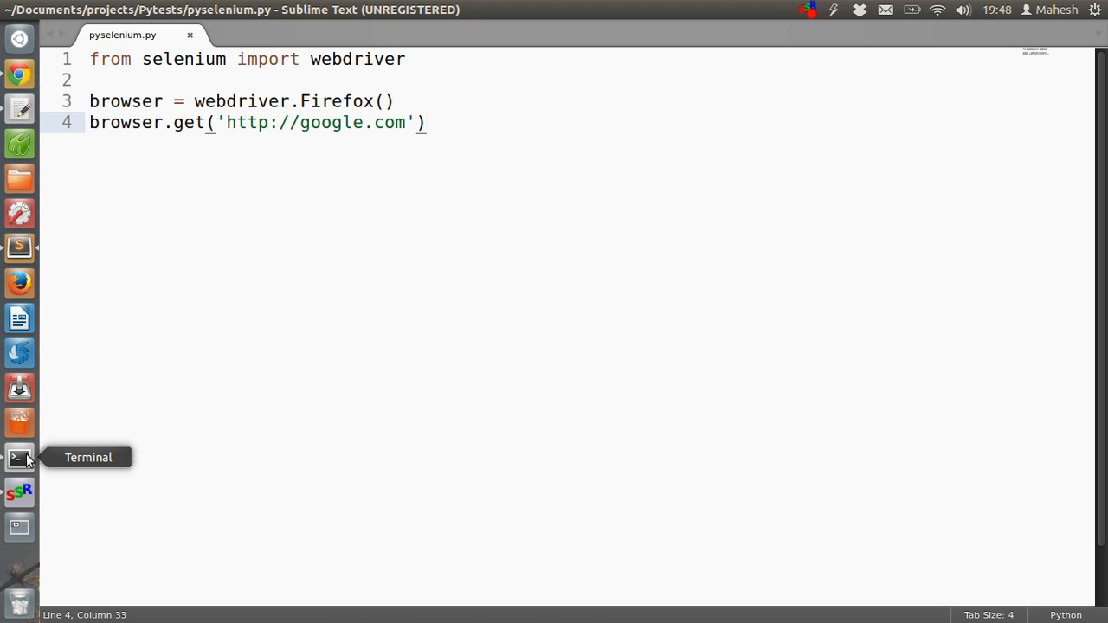
click(18, 457)
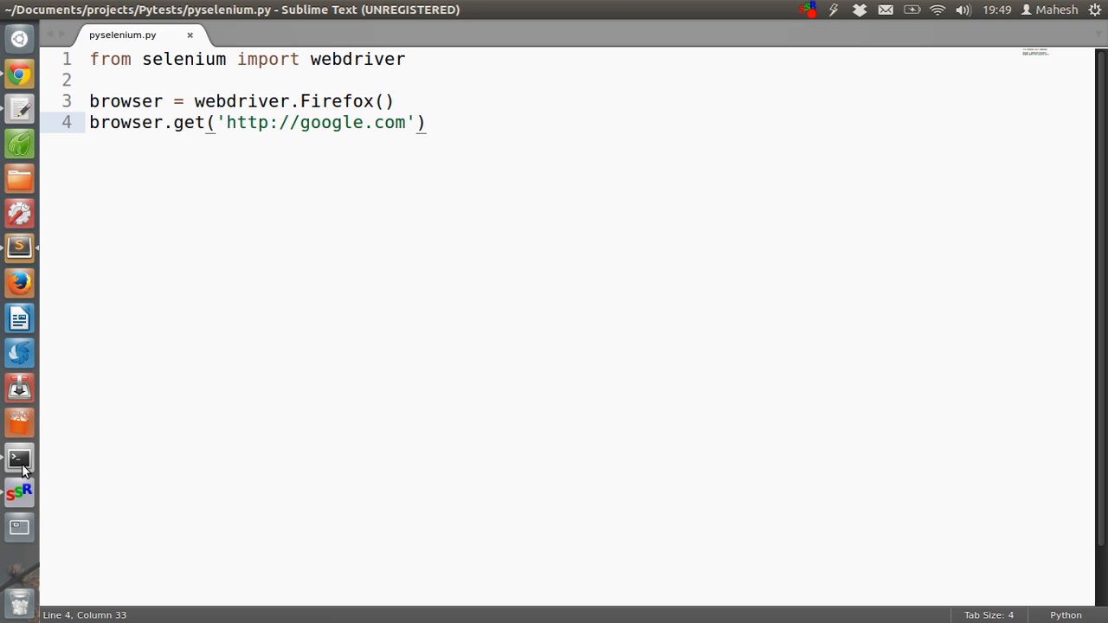
click(18, 459)
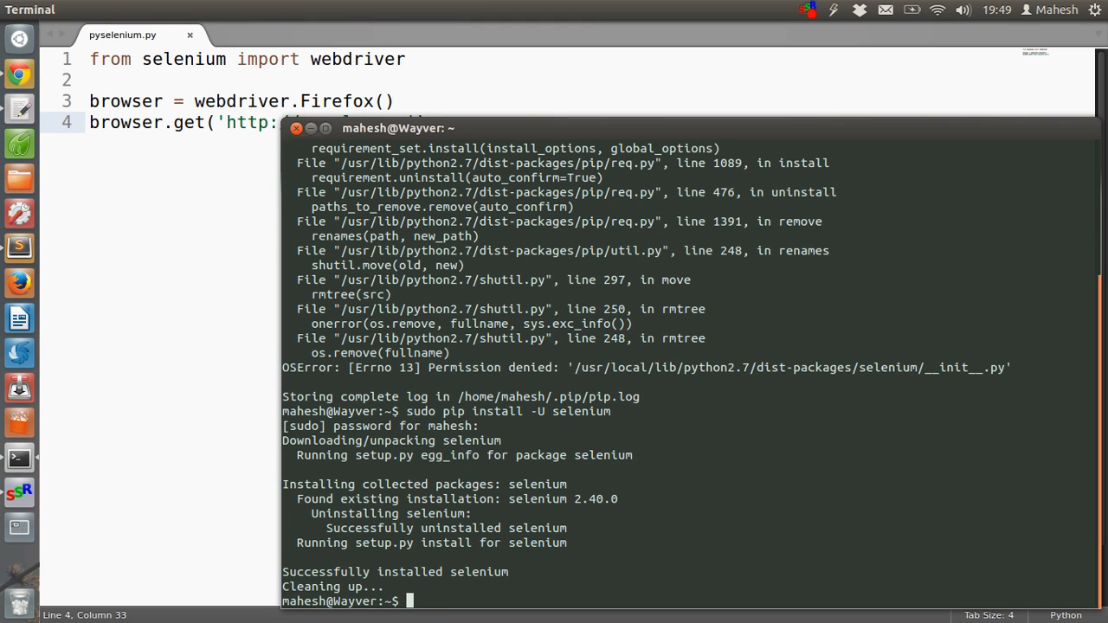
- Change into Documents/projects/Pytests and list its files
text(cd Documents)
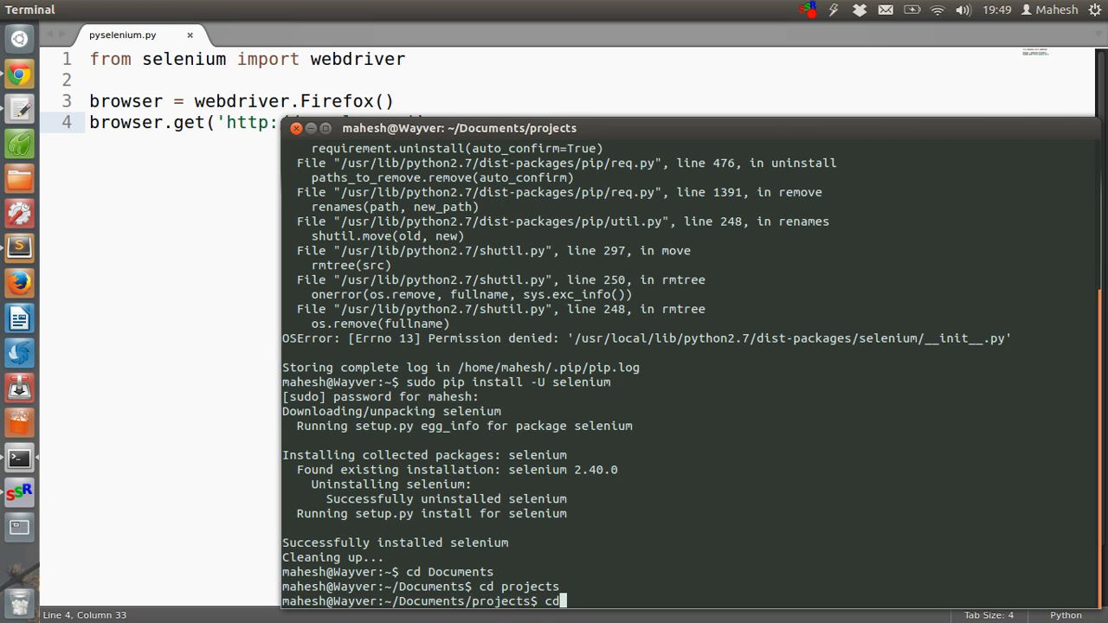
text(pytests)
text(ls)
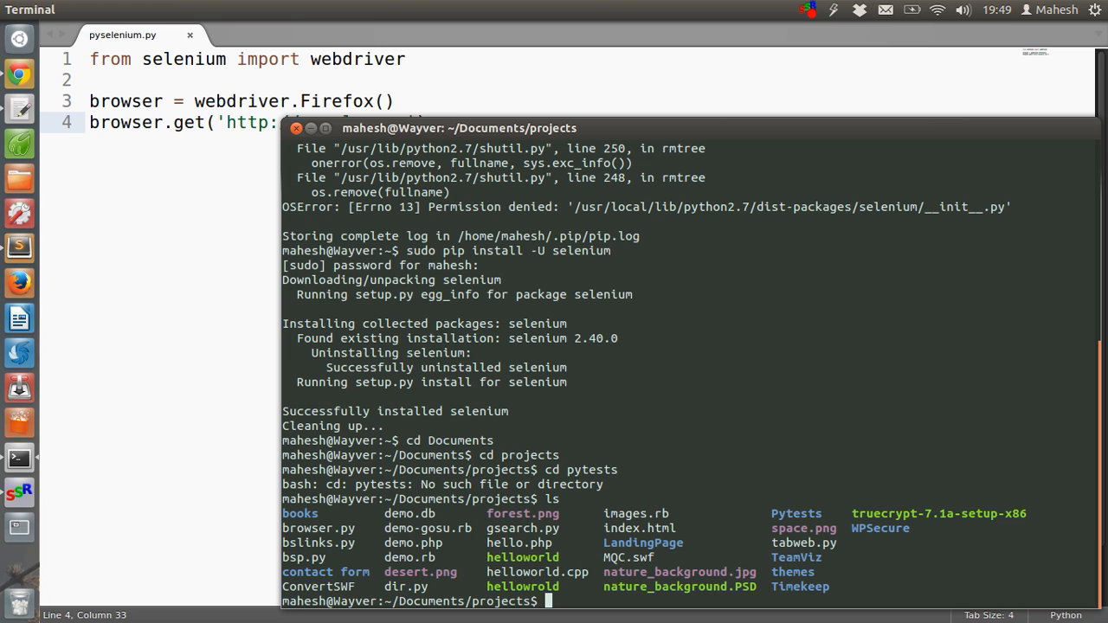
text(cd Pytests)
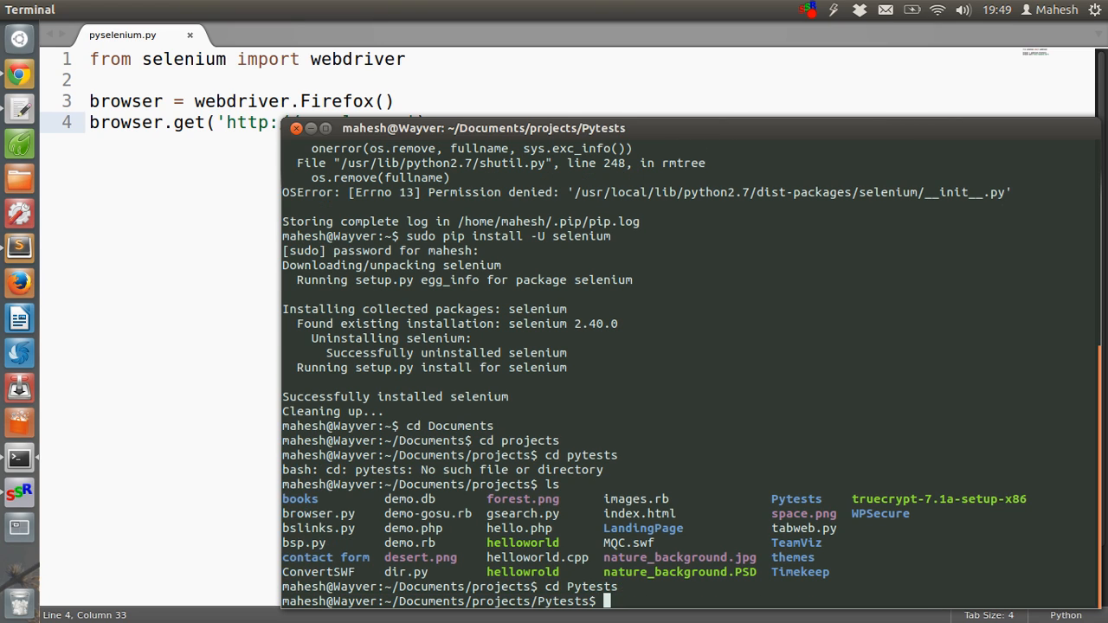
- Type the command python pyselenium.py
text(pytho)
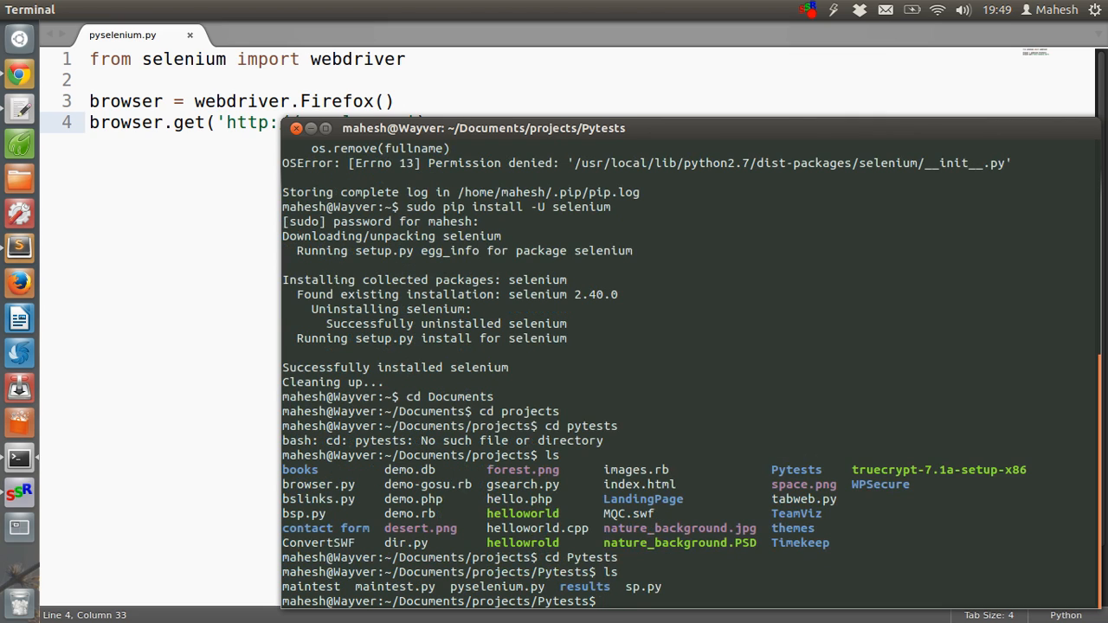
text(pytho)
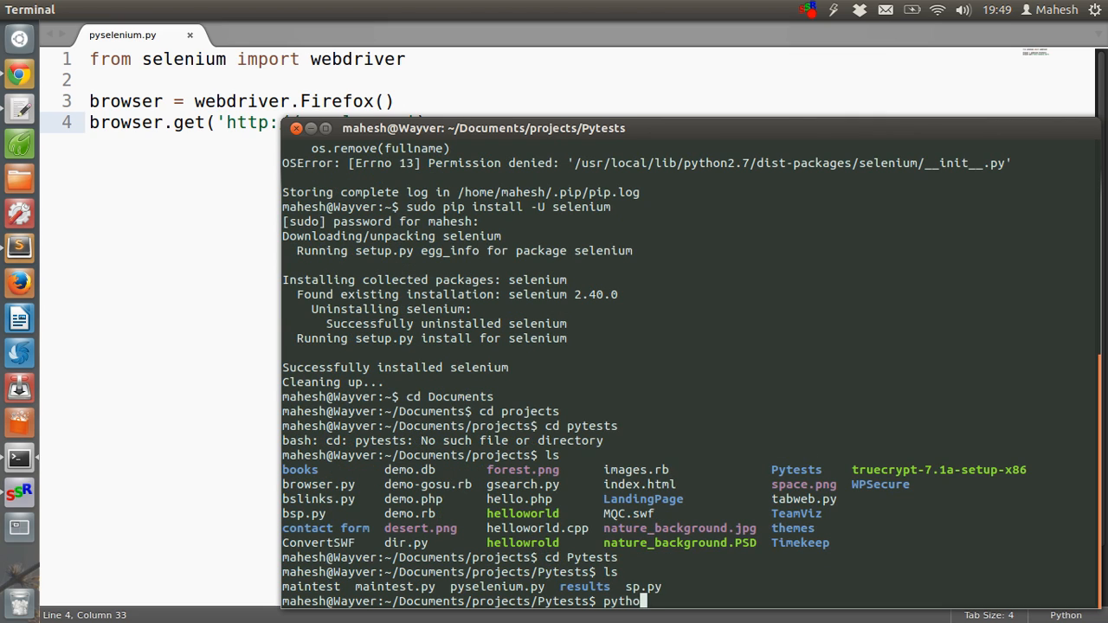
text(pys)
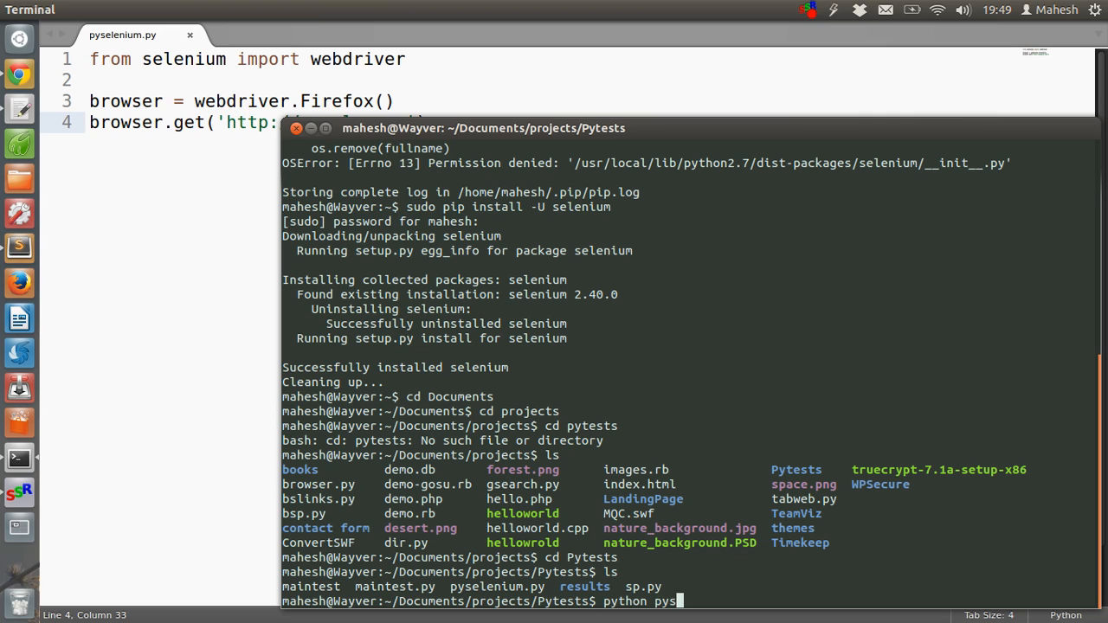
text(elenium.)
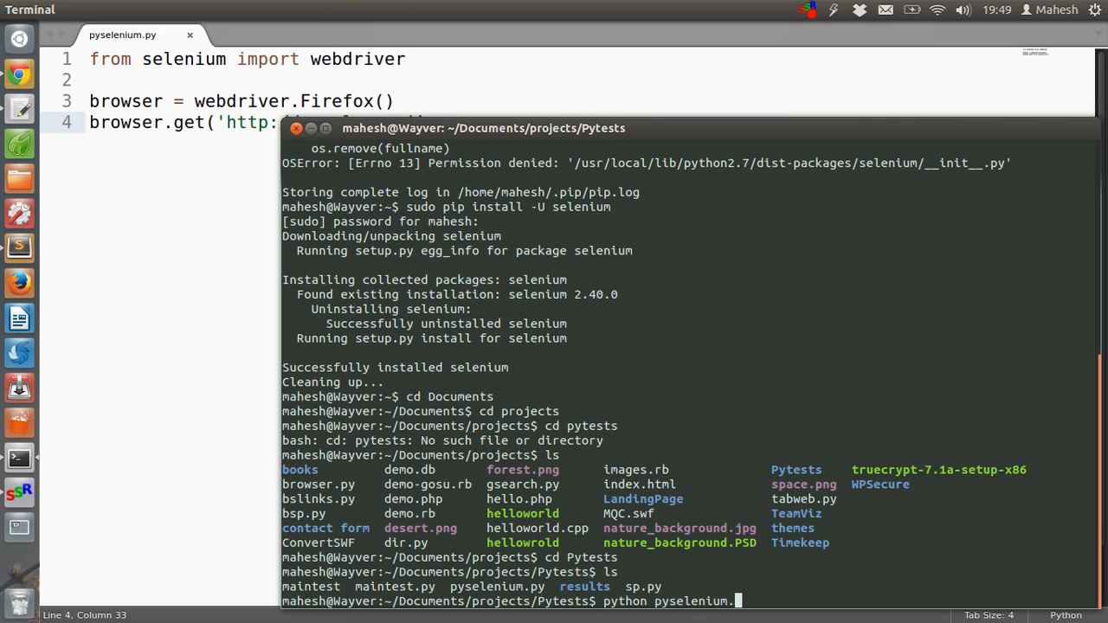
- Run pyselenium.py, then search Google for 'face' and scroll the results
key(Return)
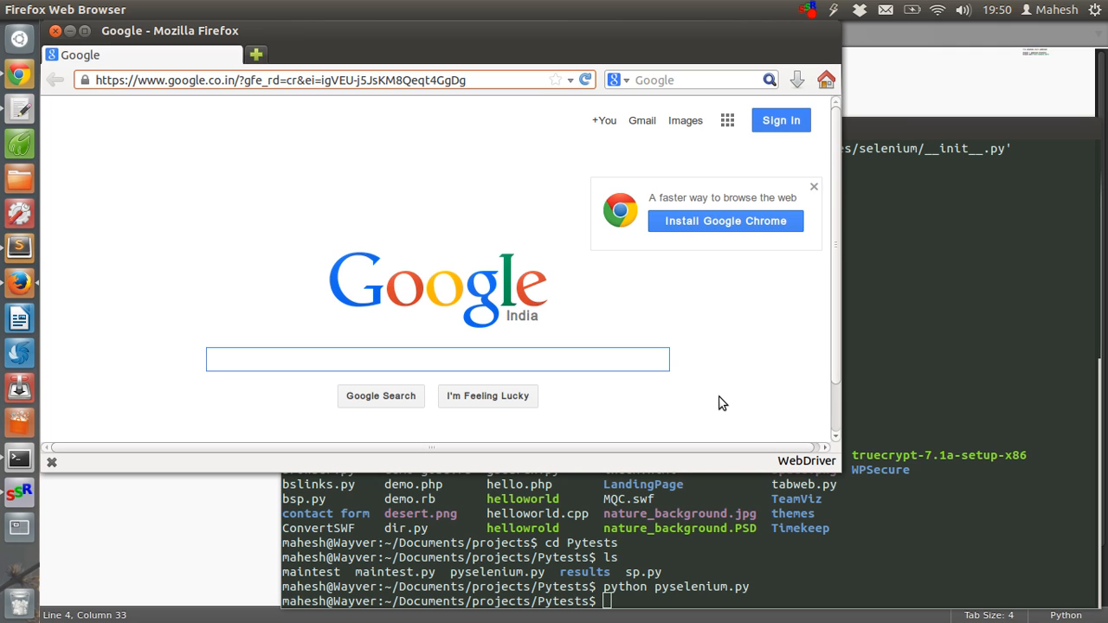
mouse_move(290, 332)
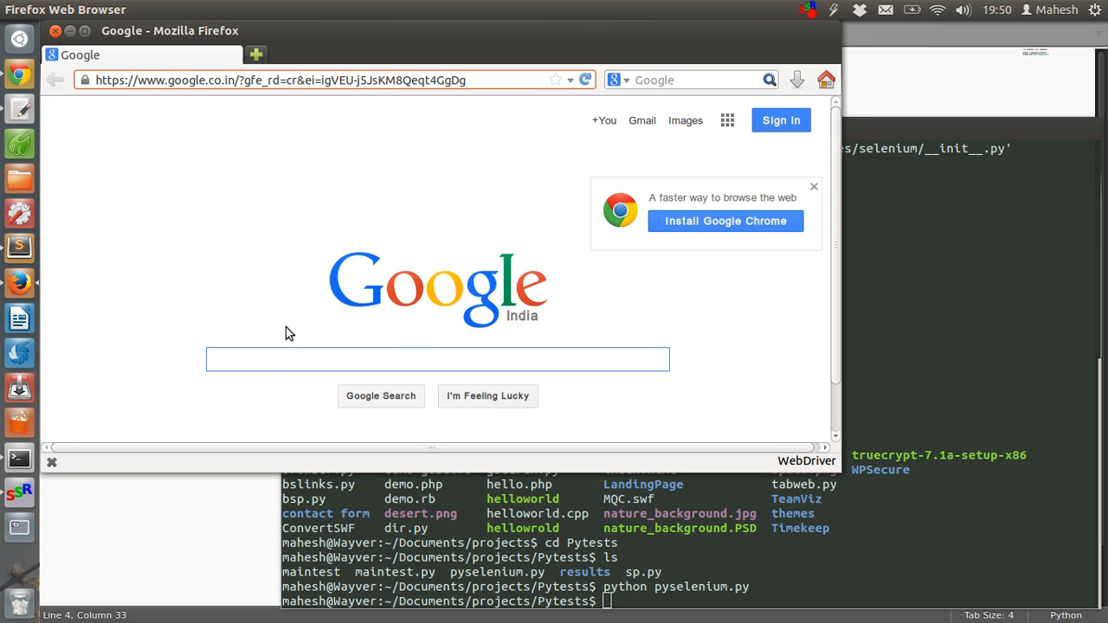
text(f)
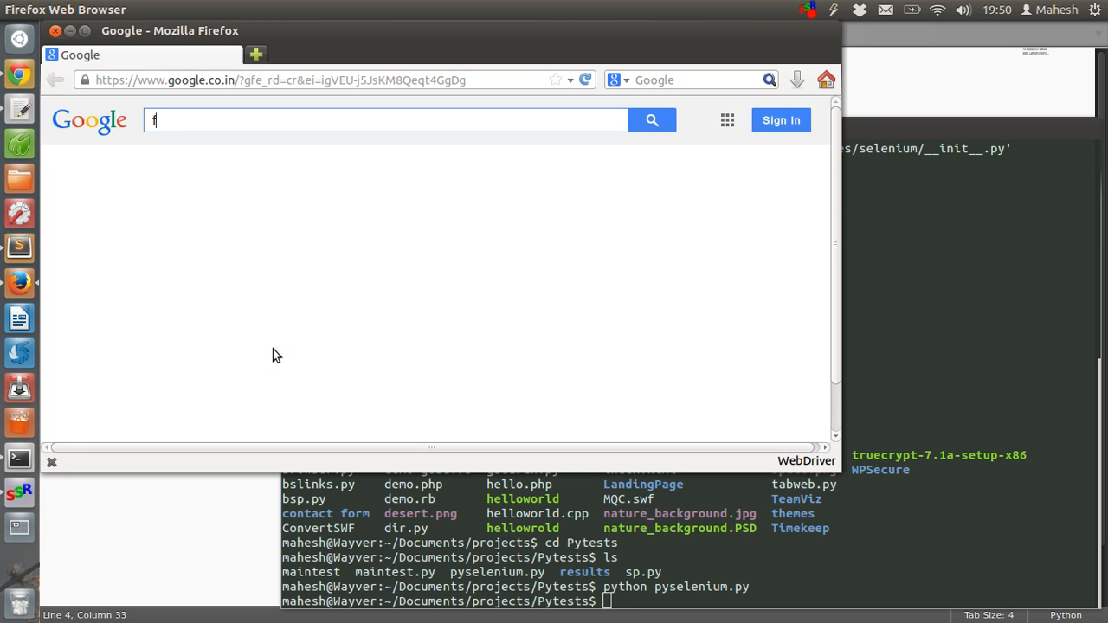
text(face)
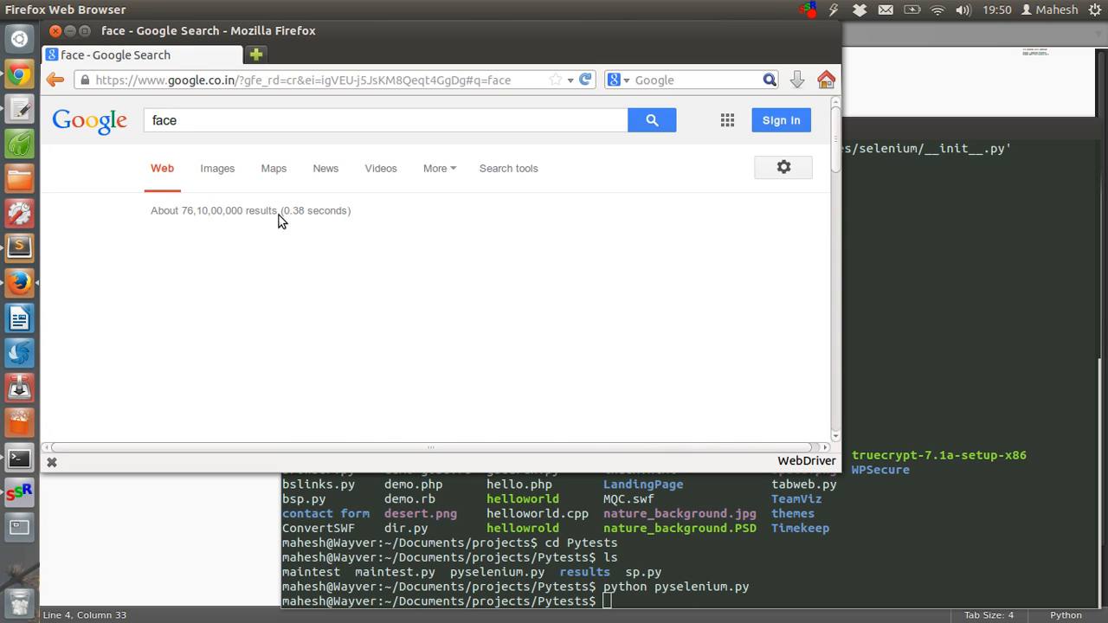
scroll(down, 3)
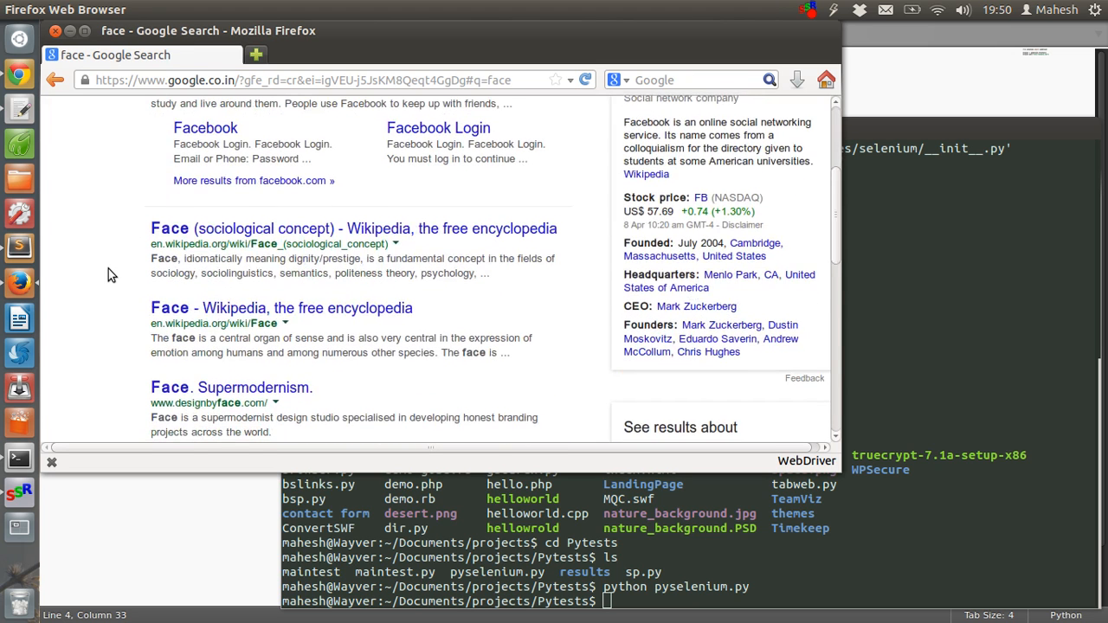
scroll(down, 3)
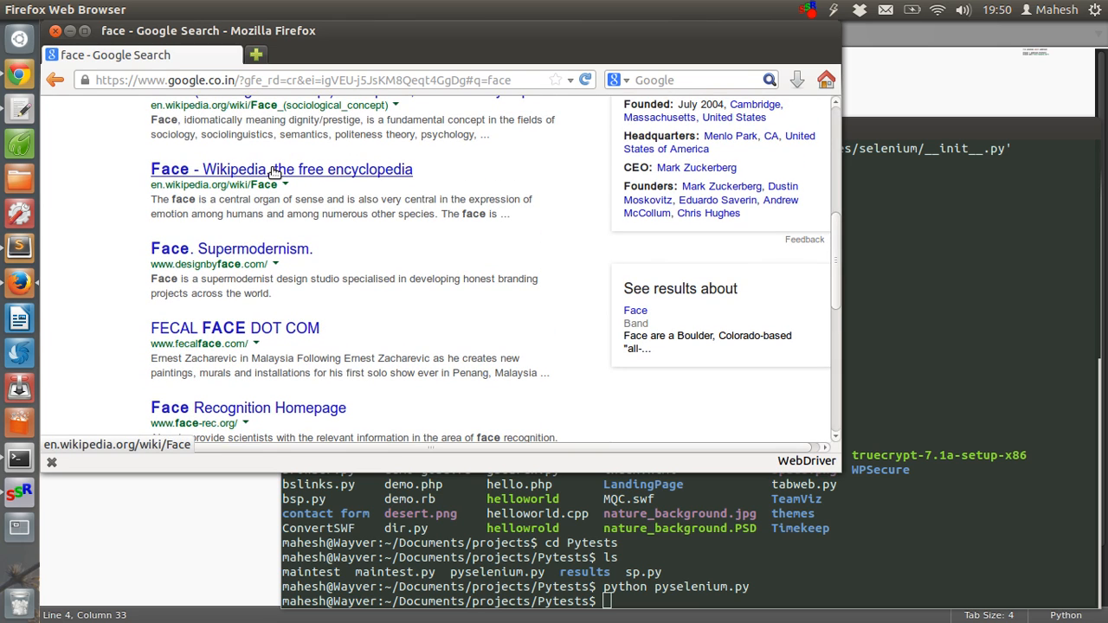
mouse_move(445, 327)
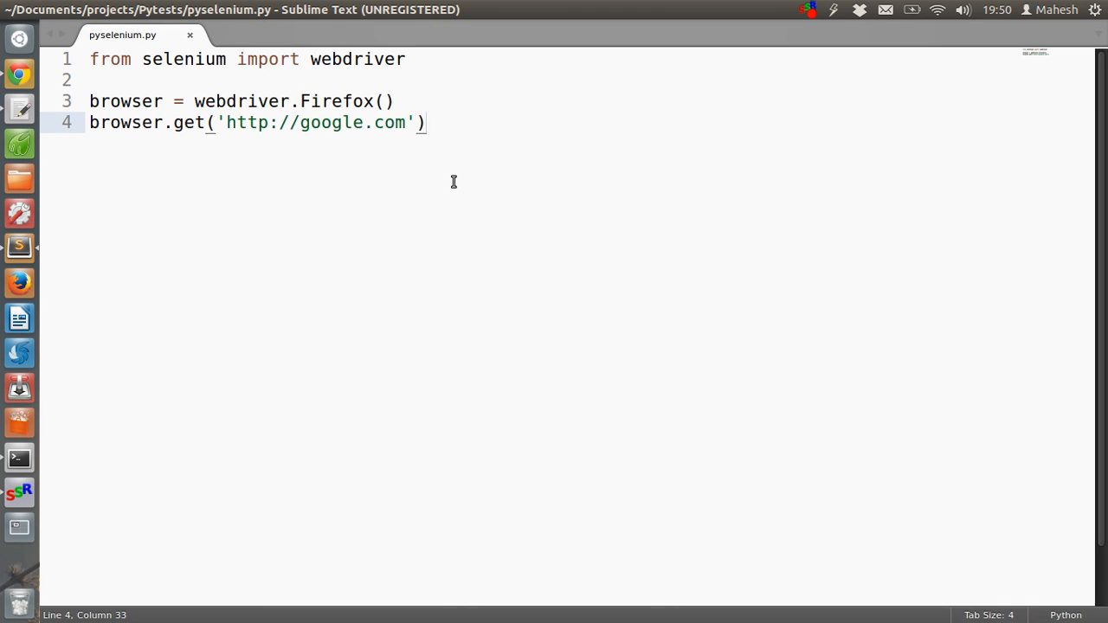
mouse_move(150, 394)
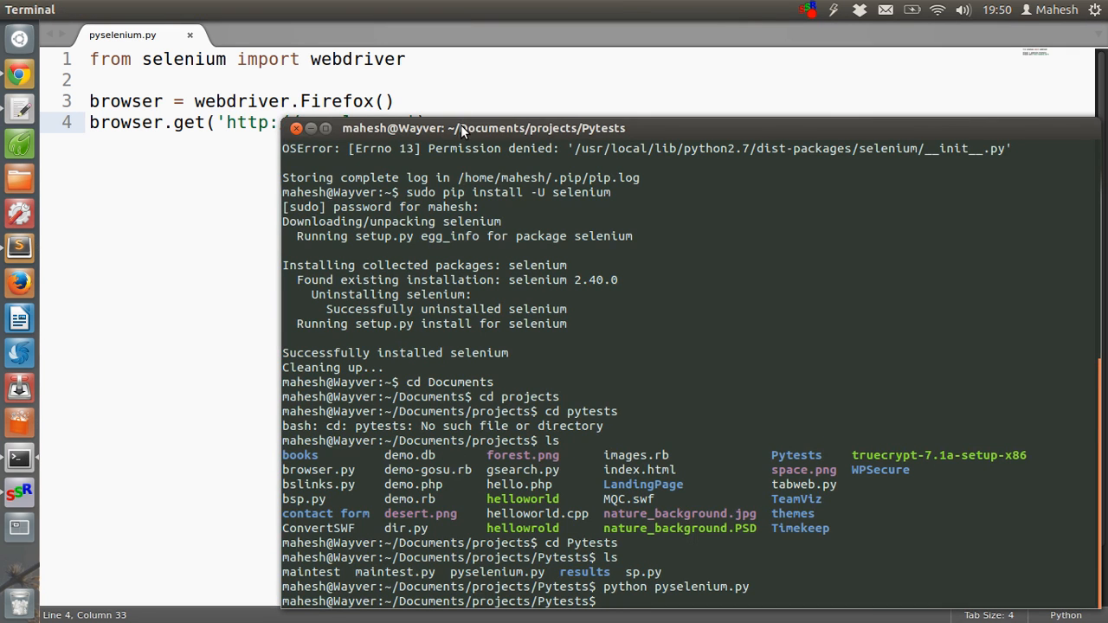
- Drag the Terminal window up and to the left
drag(483, 128, 346, 78)
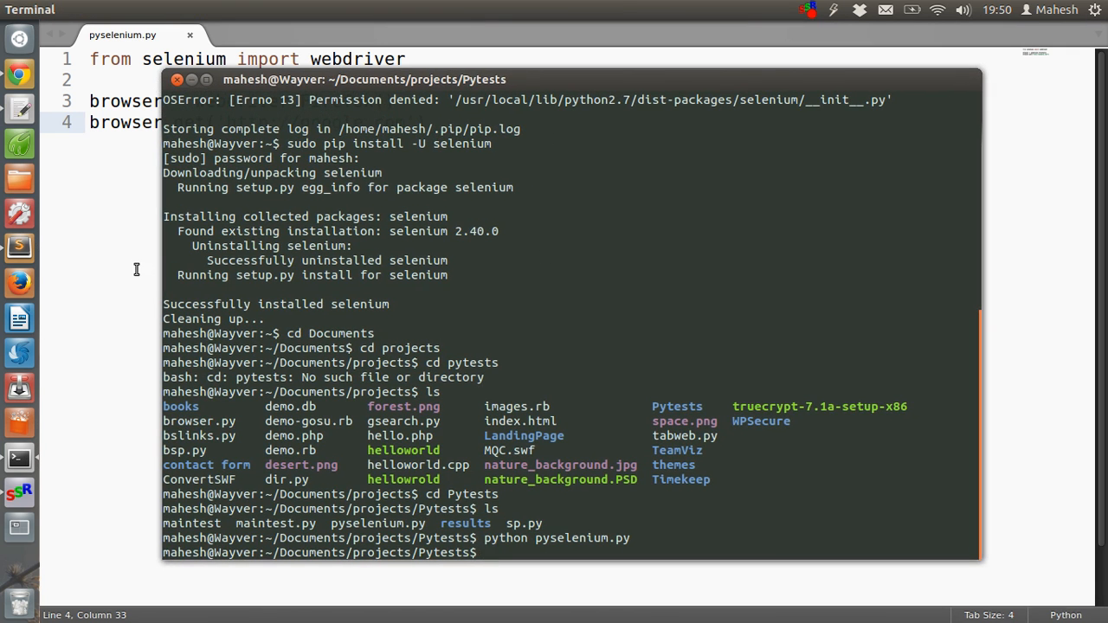
mouse_move(138, 266)
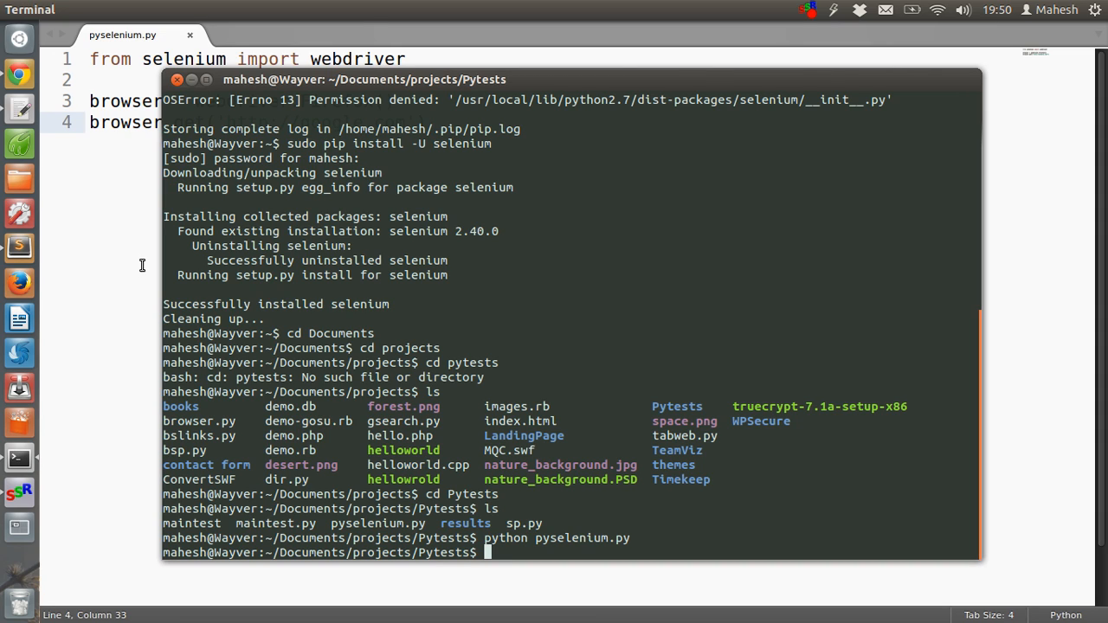
mouse_move(148, 265)
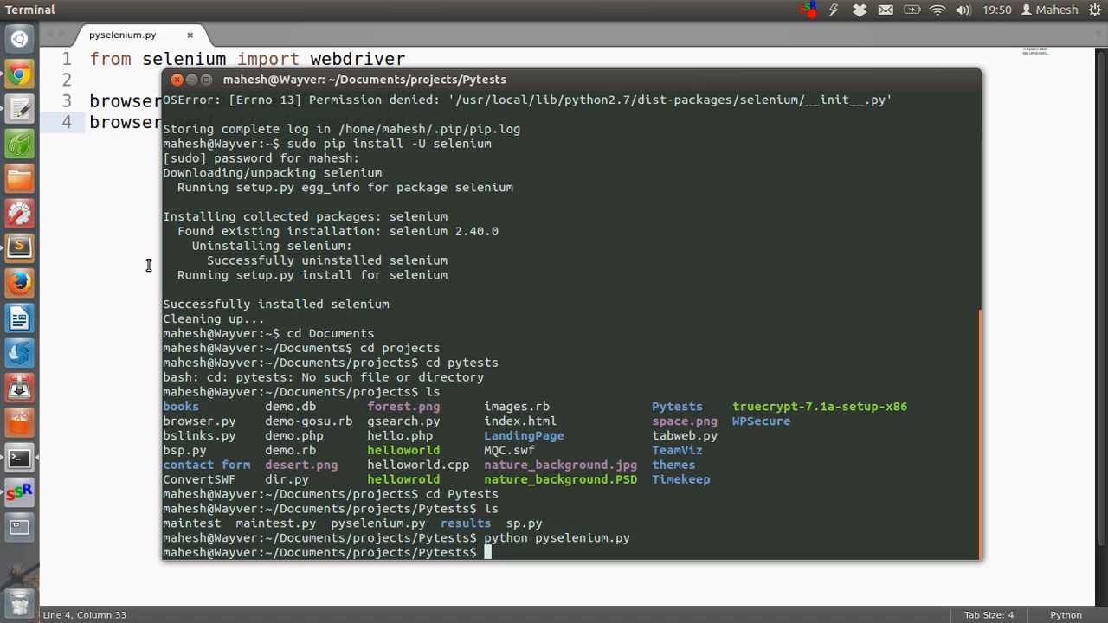
mouse_move(146, 236)
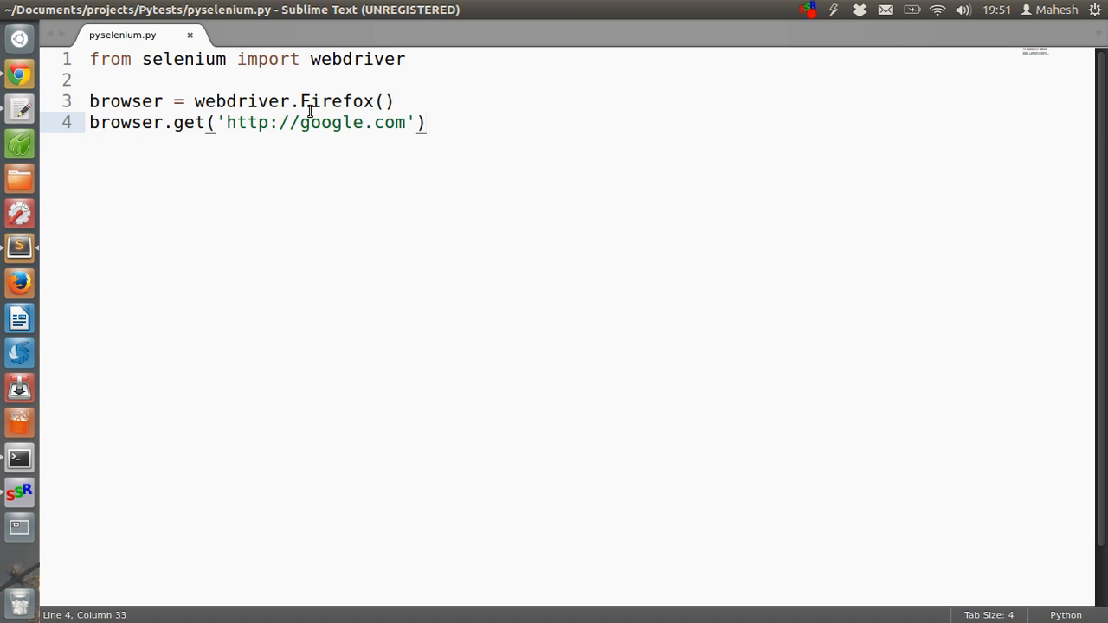
mouse_move(278, 102)
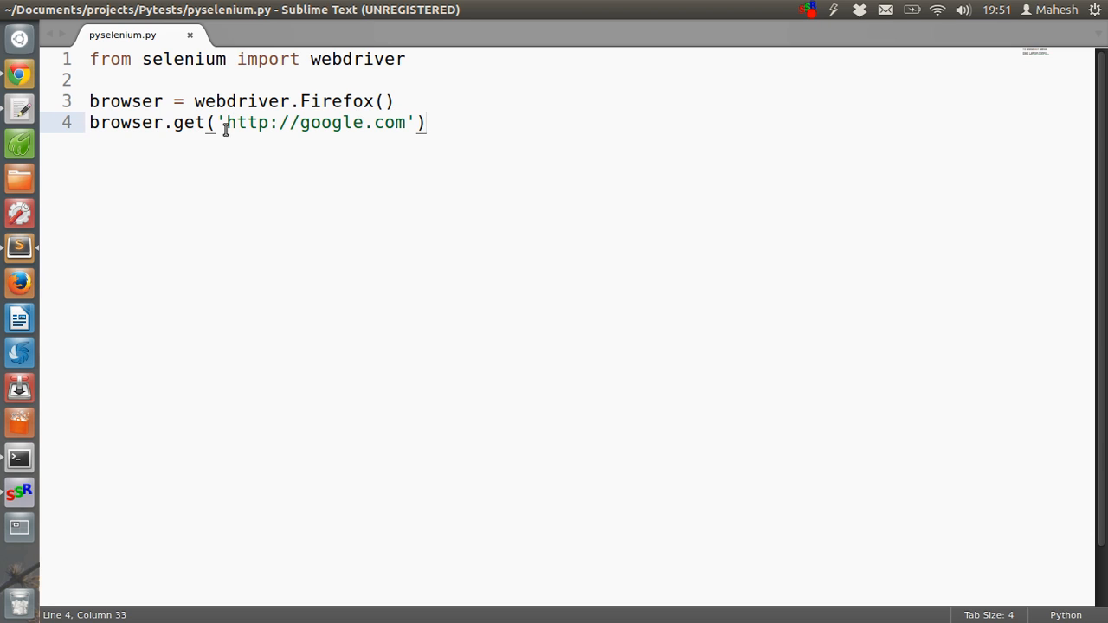
mouse_move(19, 460)
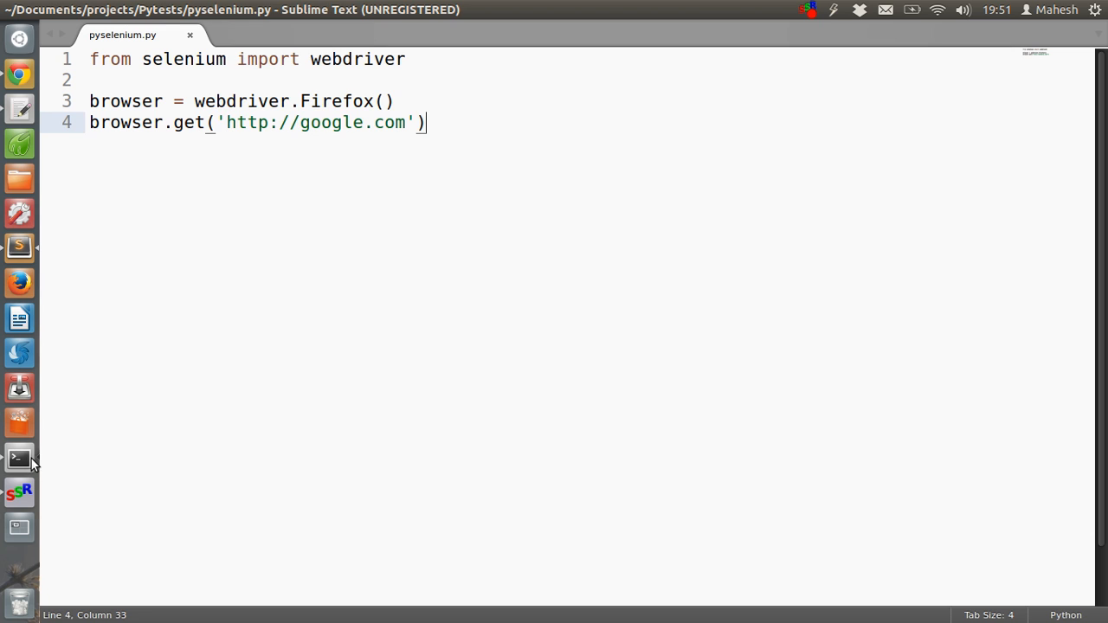
click(18, 458)
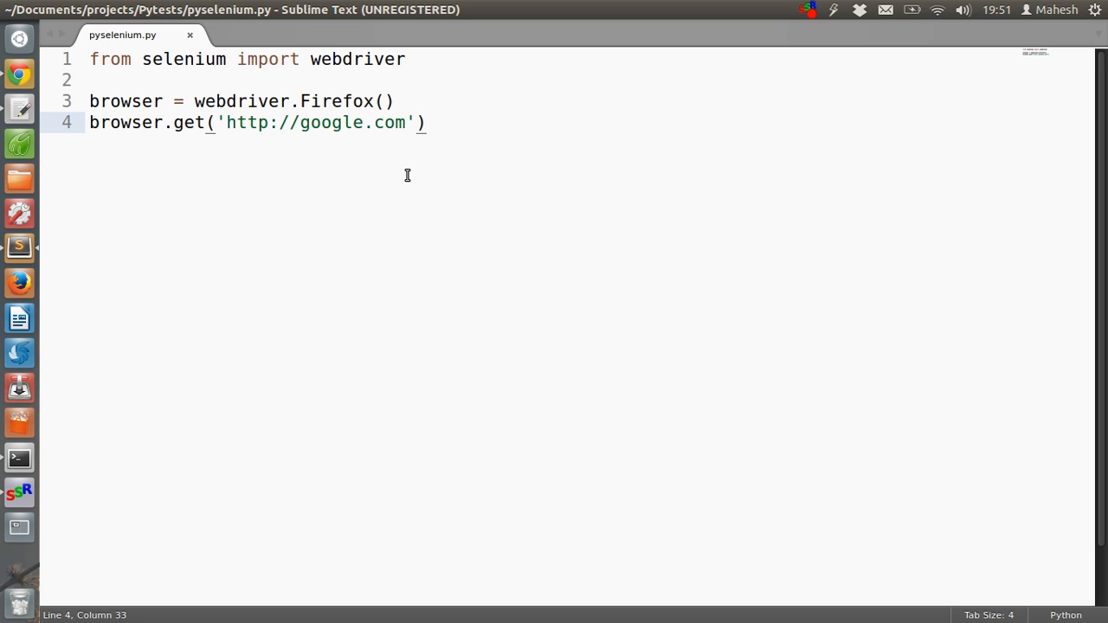
mouse_move(648, 357)
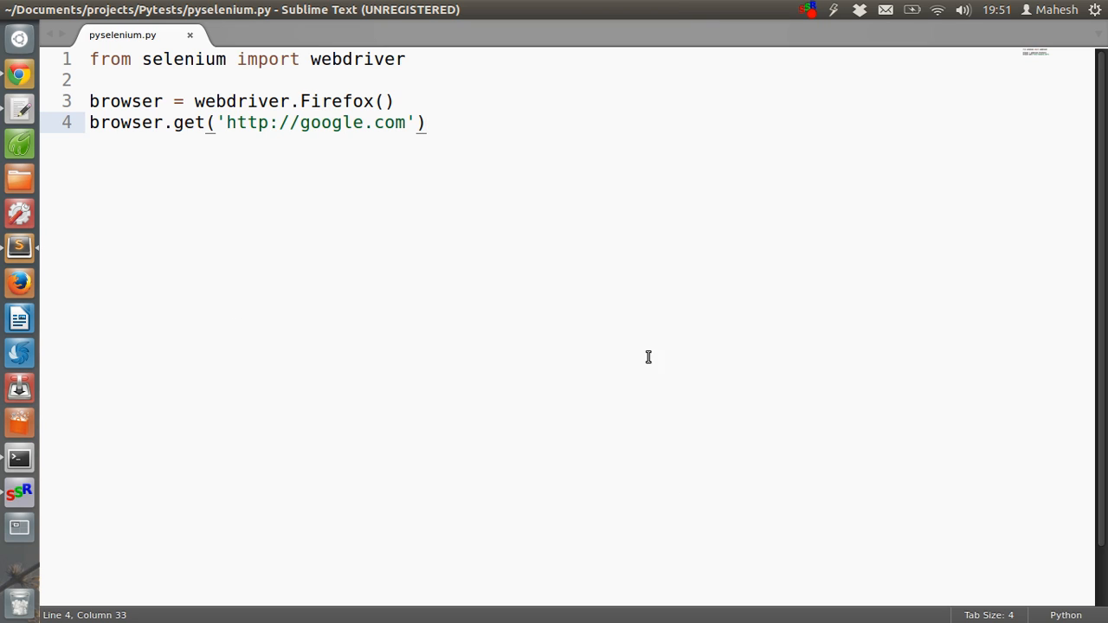